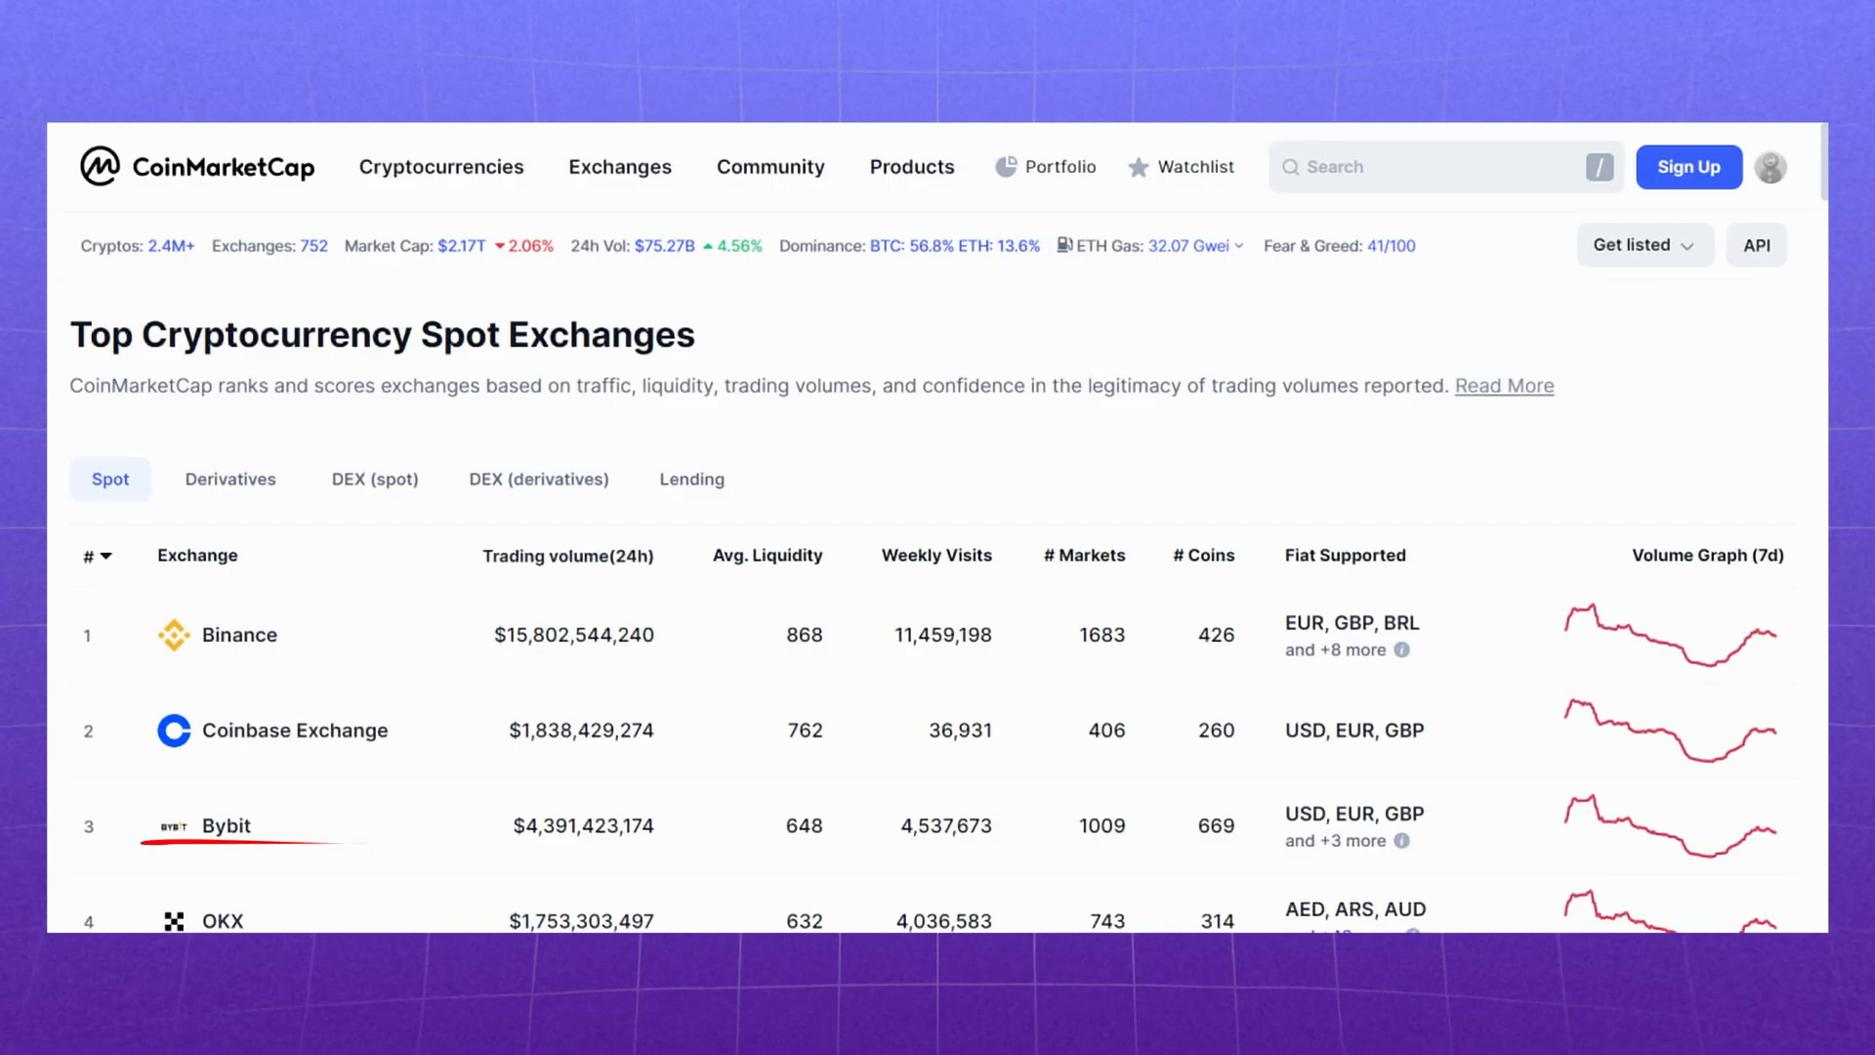
- Scroll the homepage past the highlight cards to the ranked table led by Bitcoin, Ethereum and Tether
{"action": "left_click", "coordinate": [231, 478]}
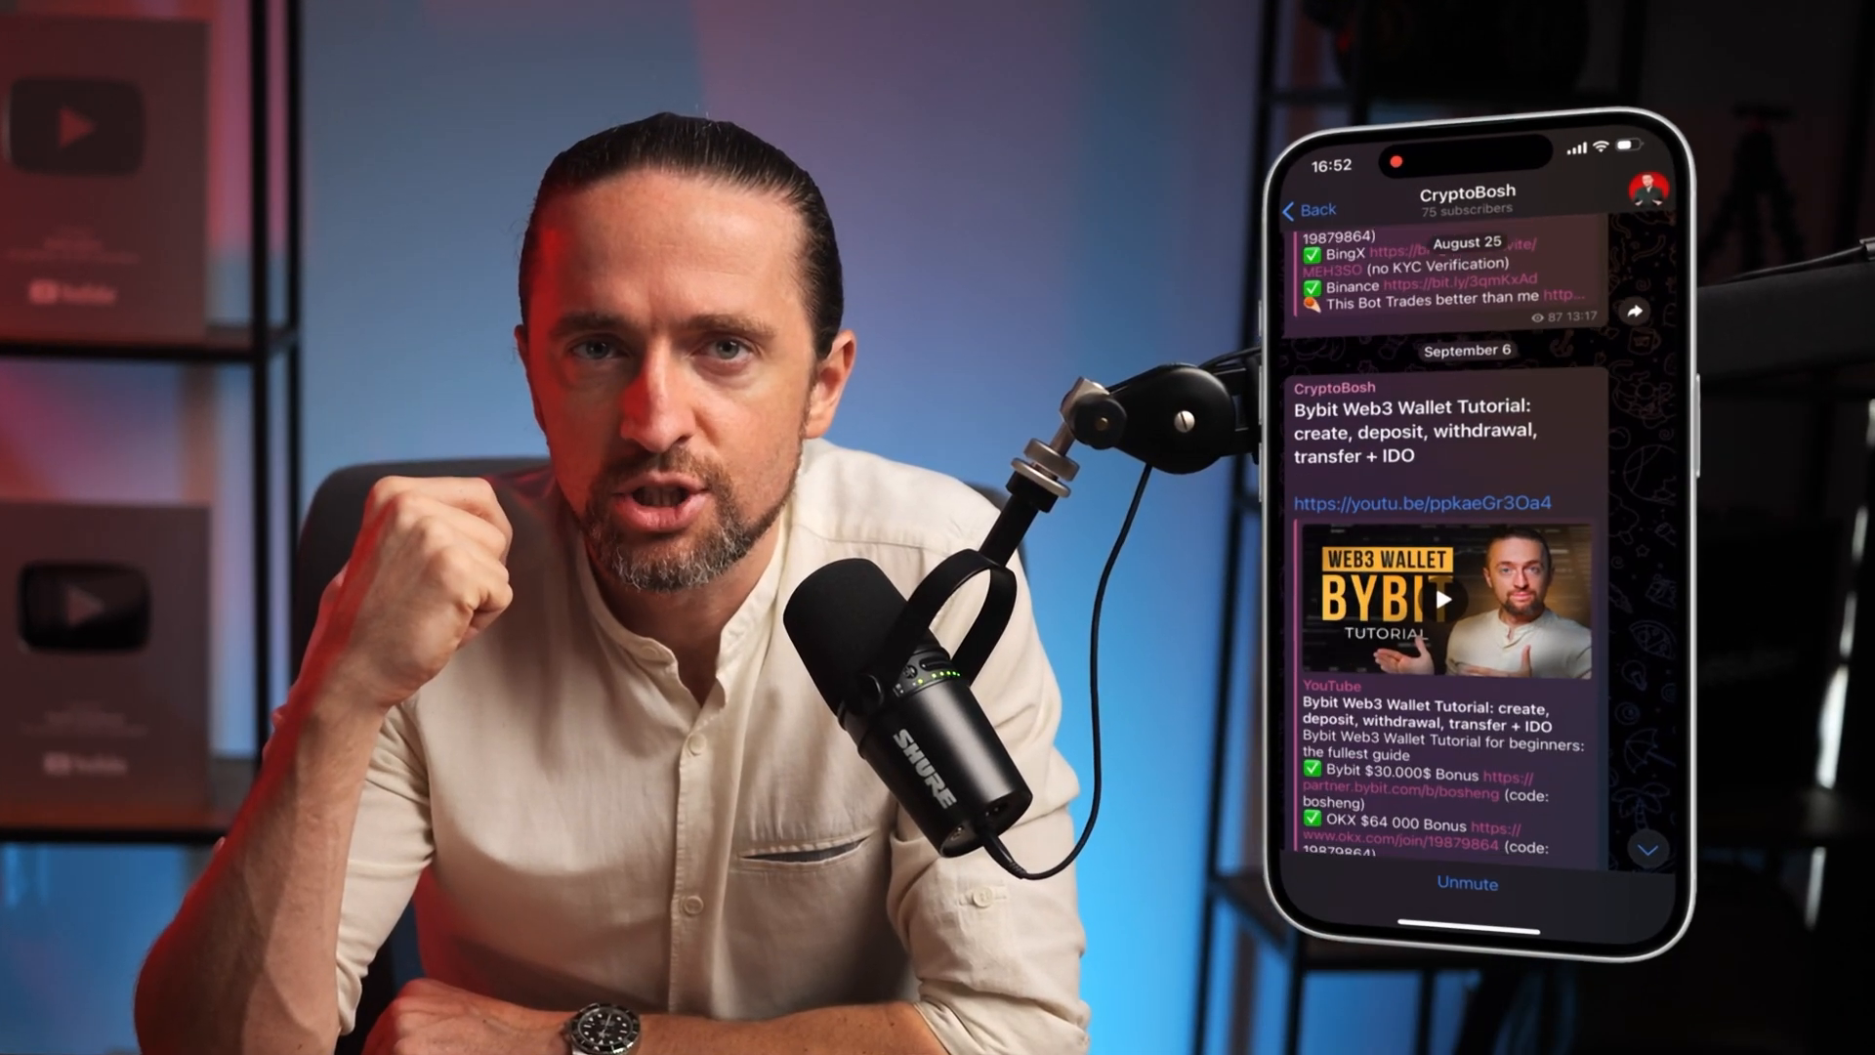
{"action": "scroll", "scroll_direction": "down", "scroll_amount": 3}
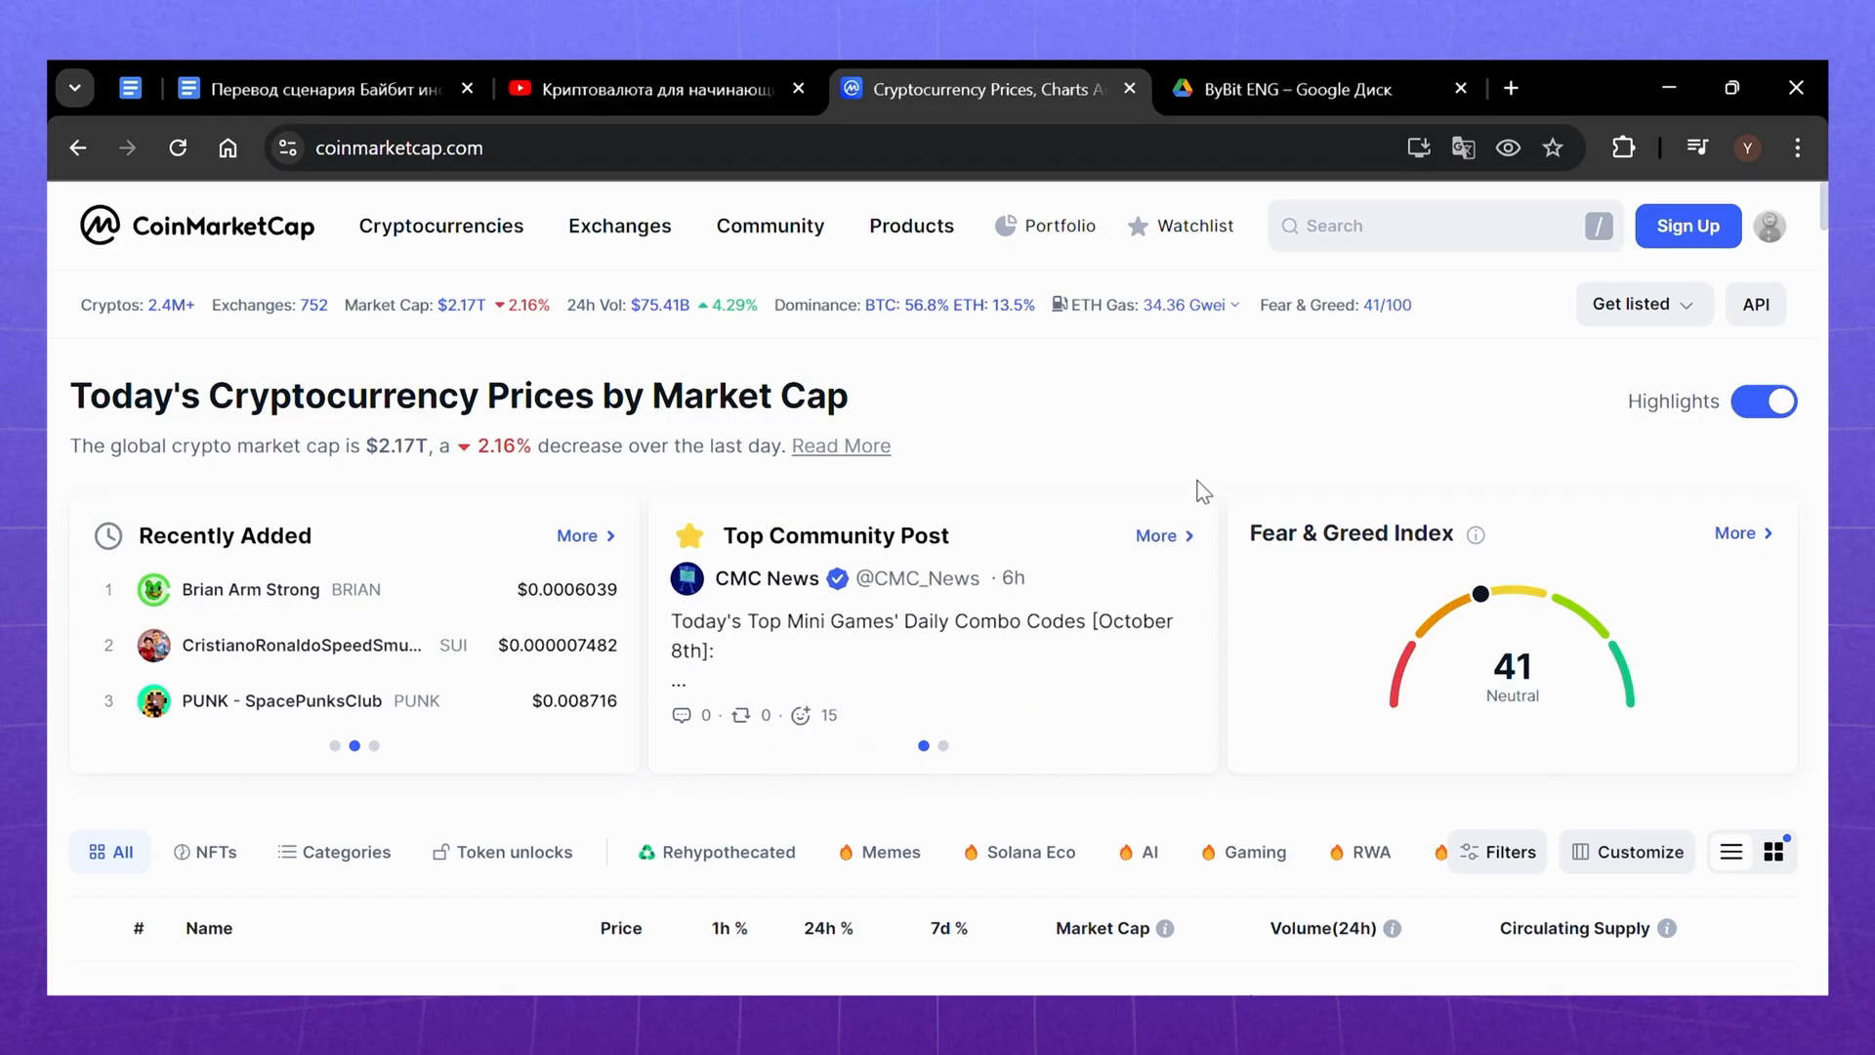
{"action": "scroll", "scroll_direction": "down", "scroll_amount": 3}
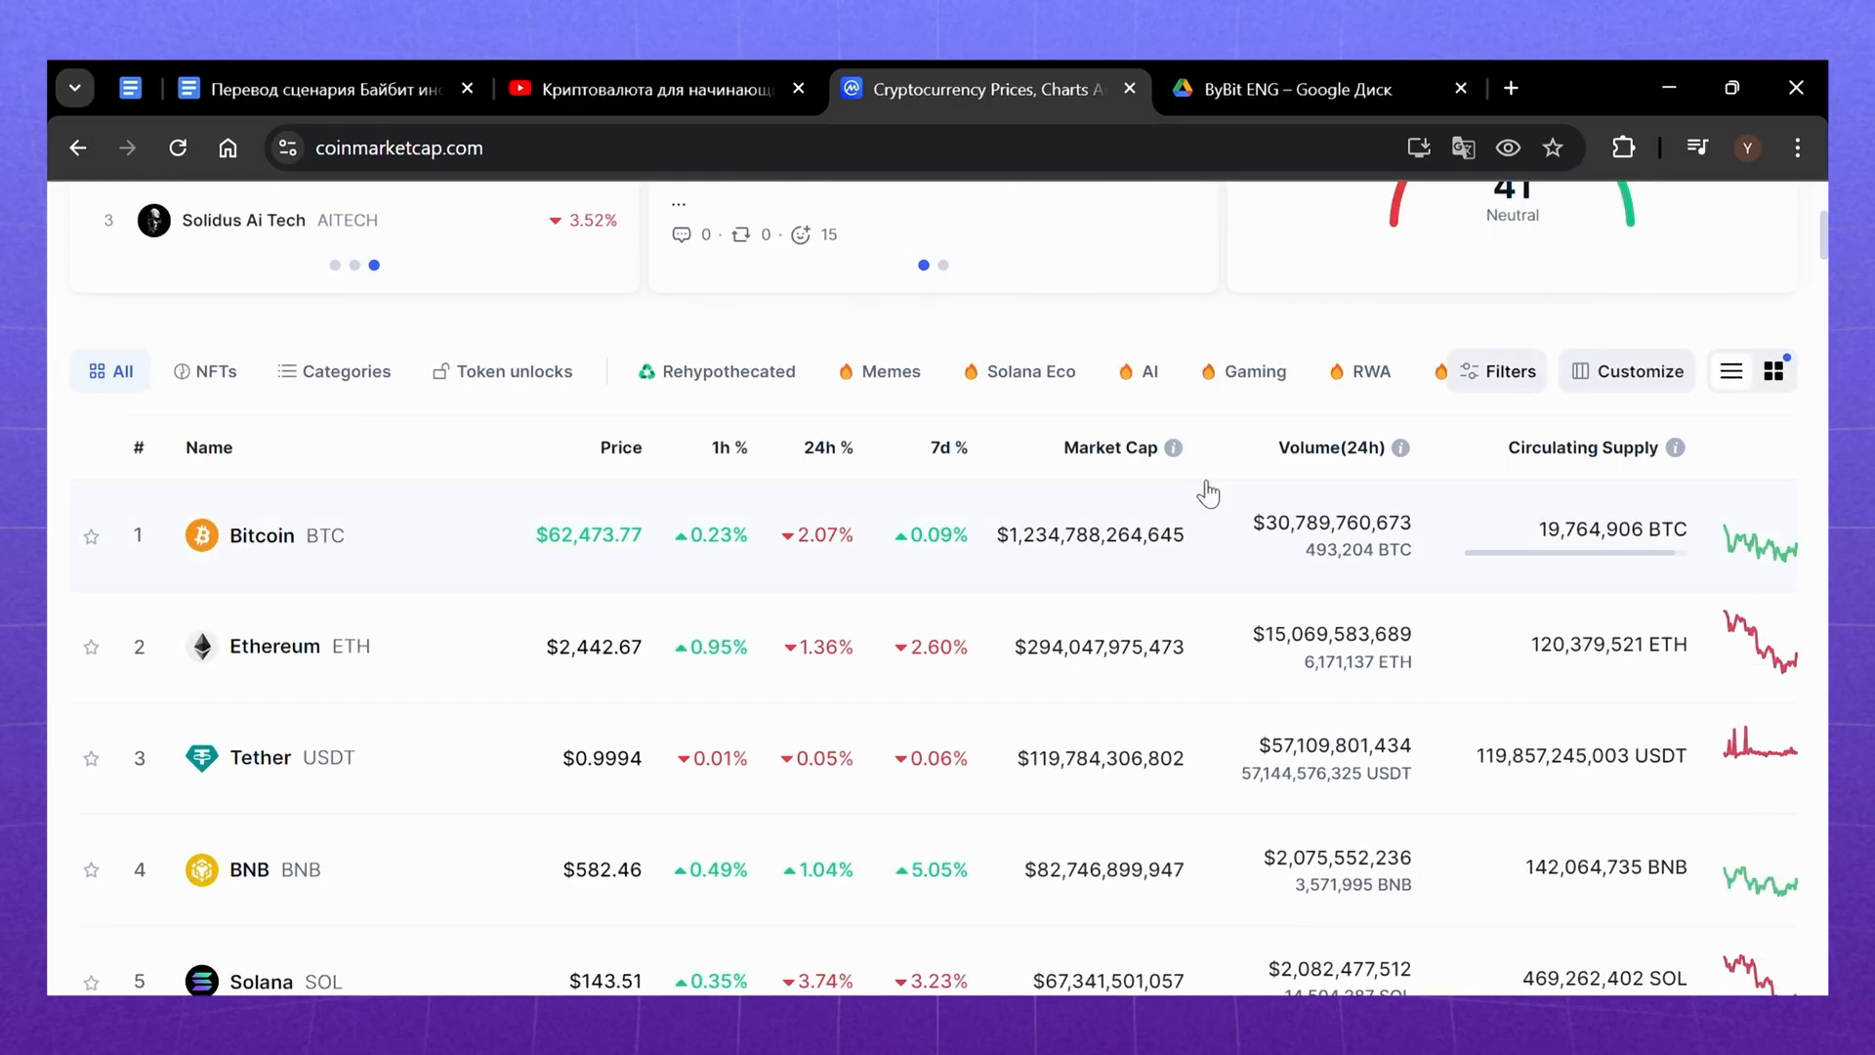
{"action": "scroll", "scroll_direction": "down", "scroll_amount": 3}
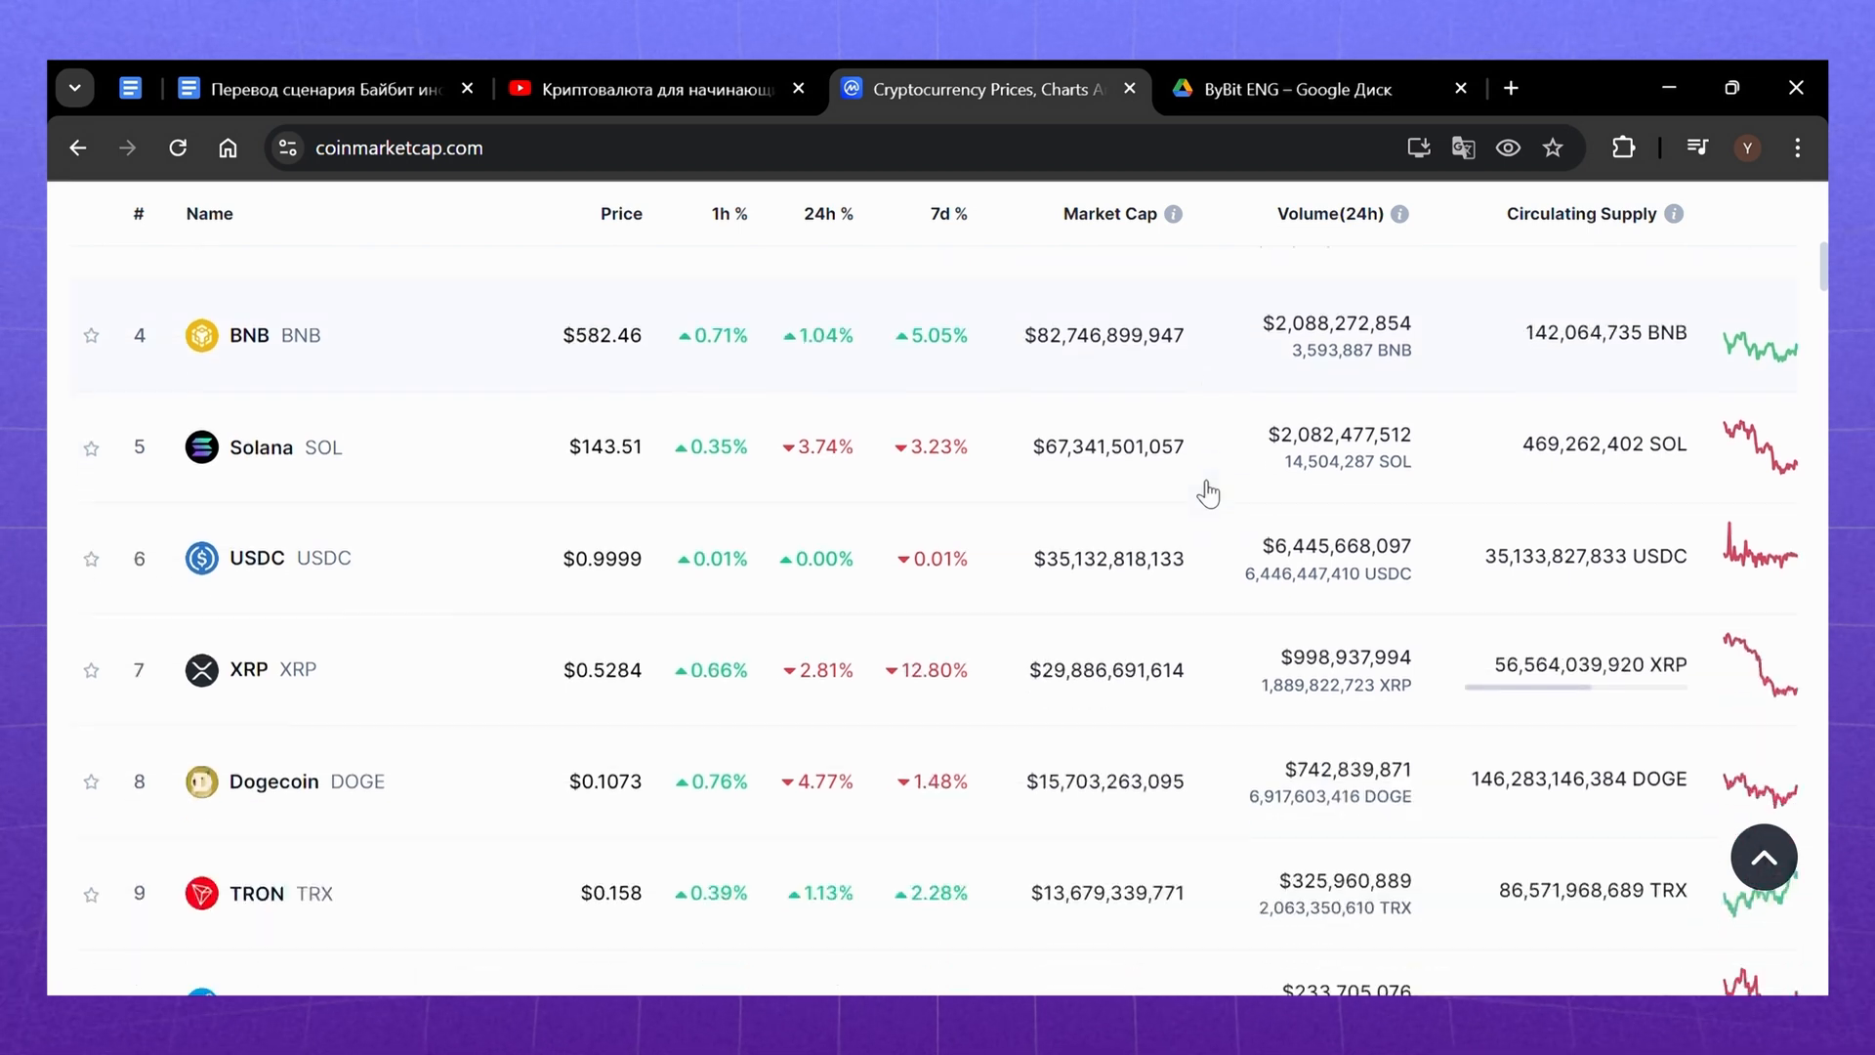
{"action": "scroll", "scroll_direction": "down", "scroll_amount": 3}
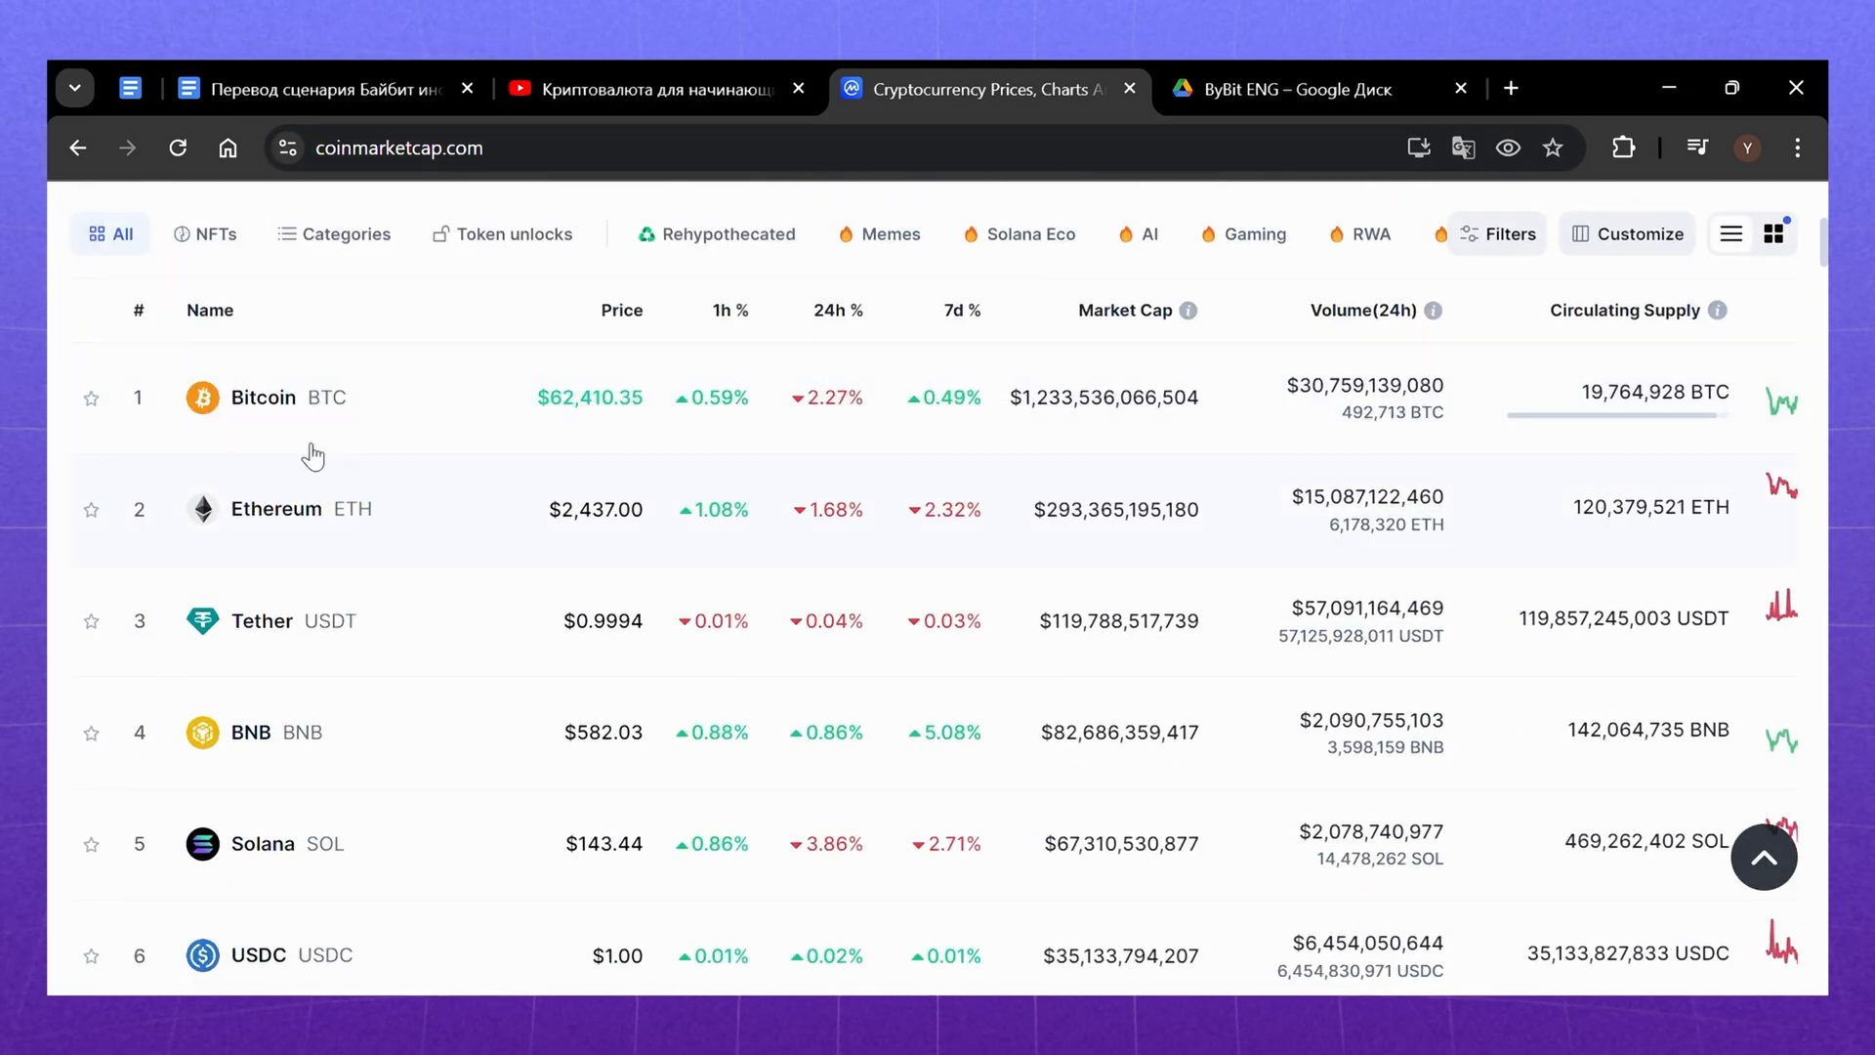
{"action": "mouse_move", "coordinate": [420, 539]}
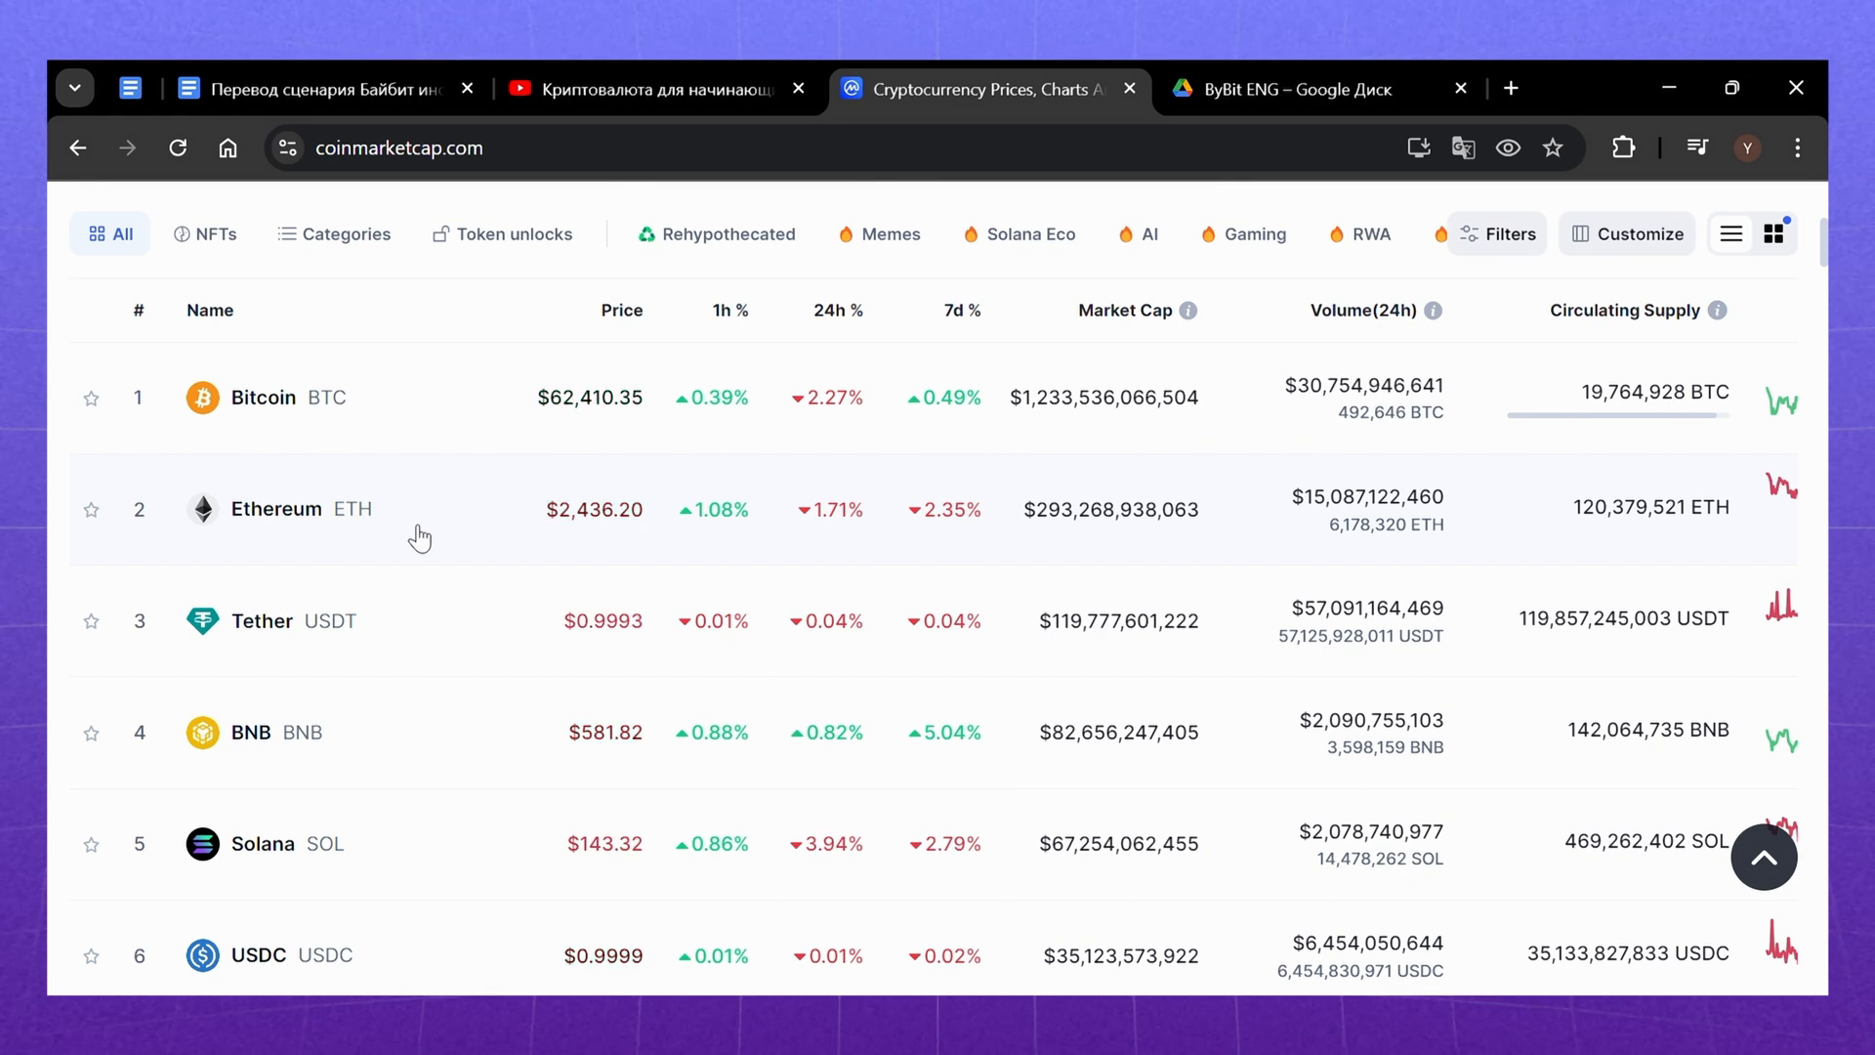
- Scroll slowly down the prices table from Bitcoin through XRP, Dogecoin, TRON to Toncoin at tenth
{"action": "scroll", "scroll_direction": "down", "scroll_amount": 3}
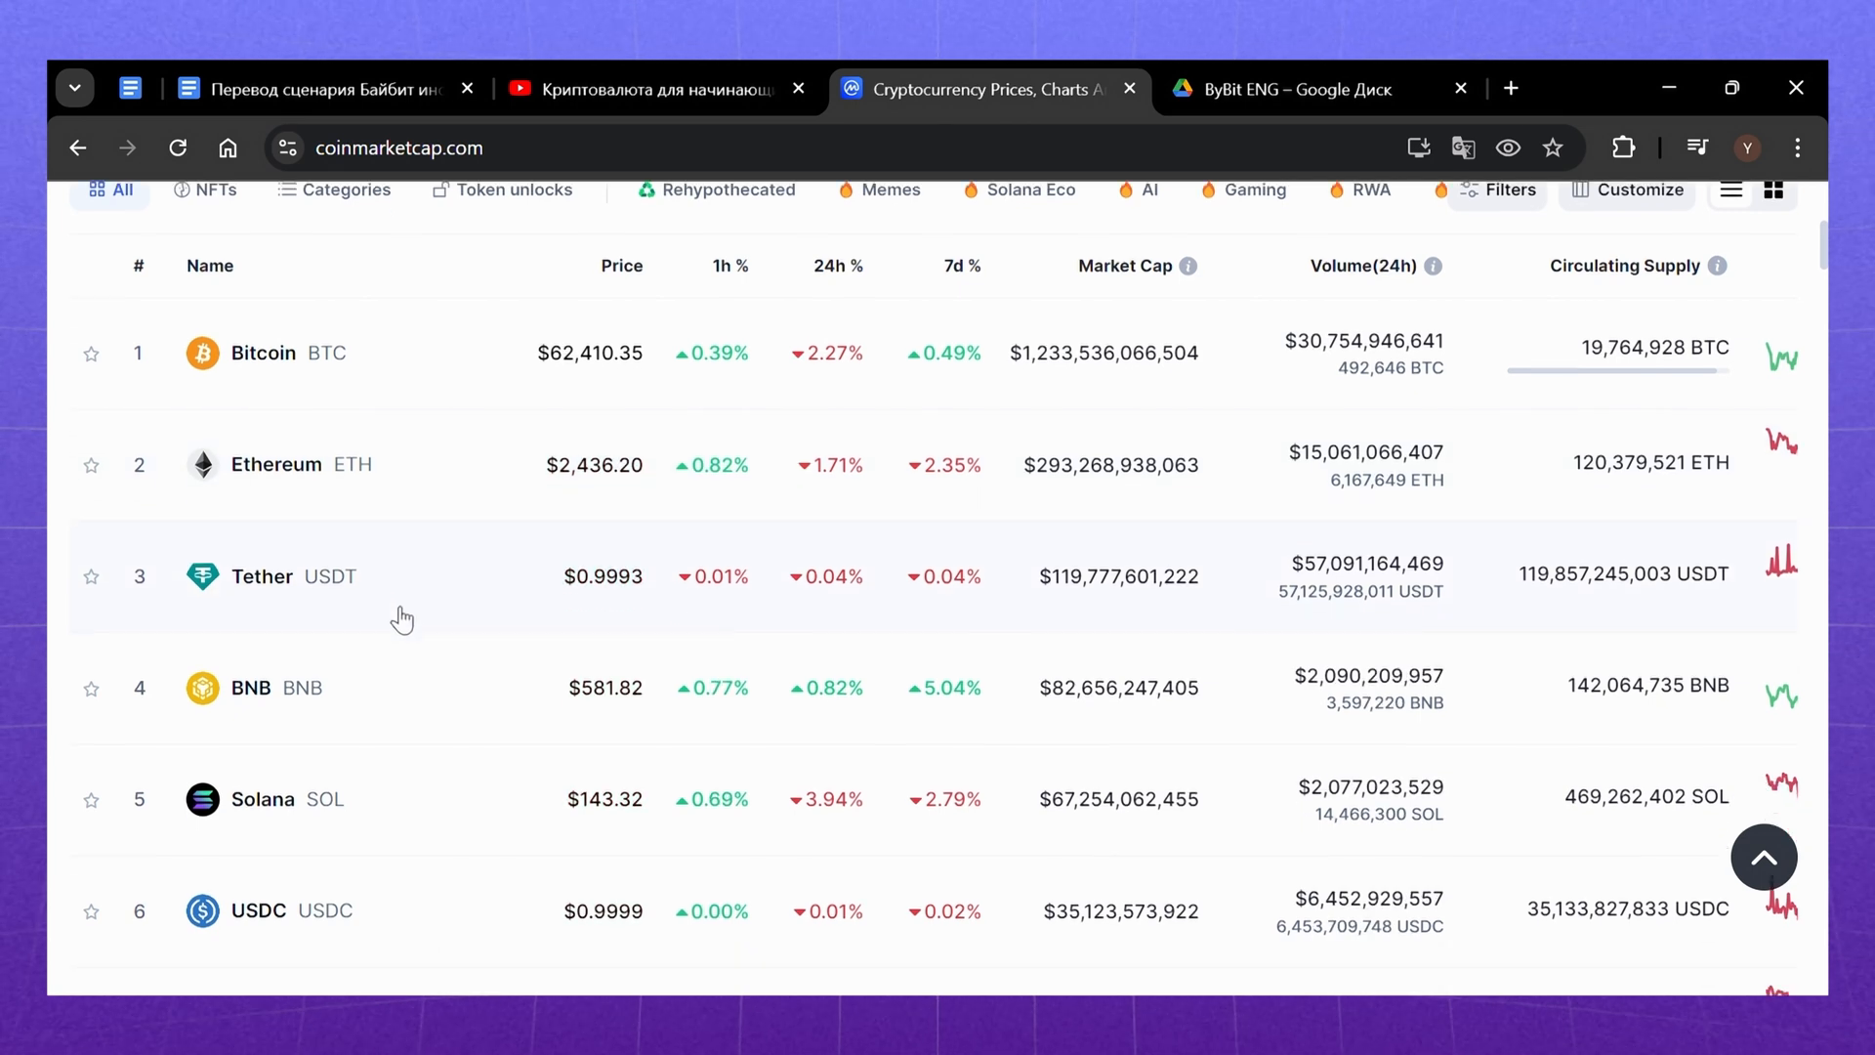
{"action": "scroll", "scroll_direction": "down", "scroll_amount": 3}
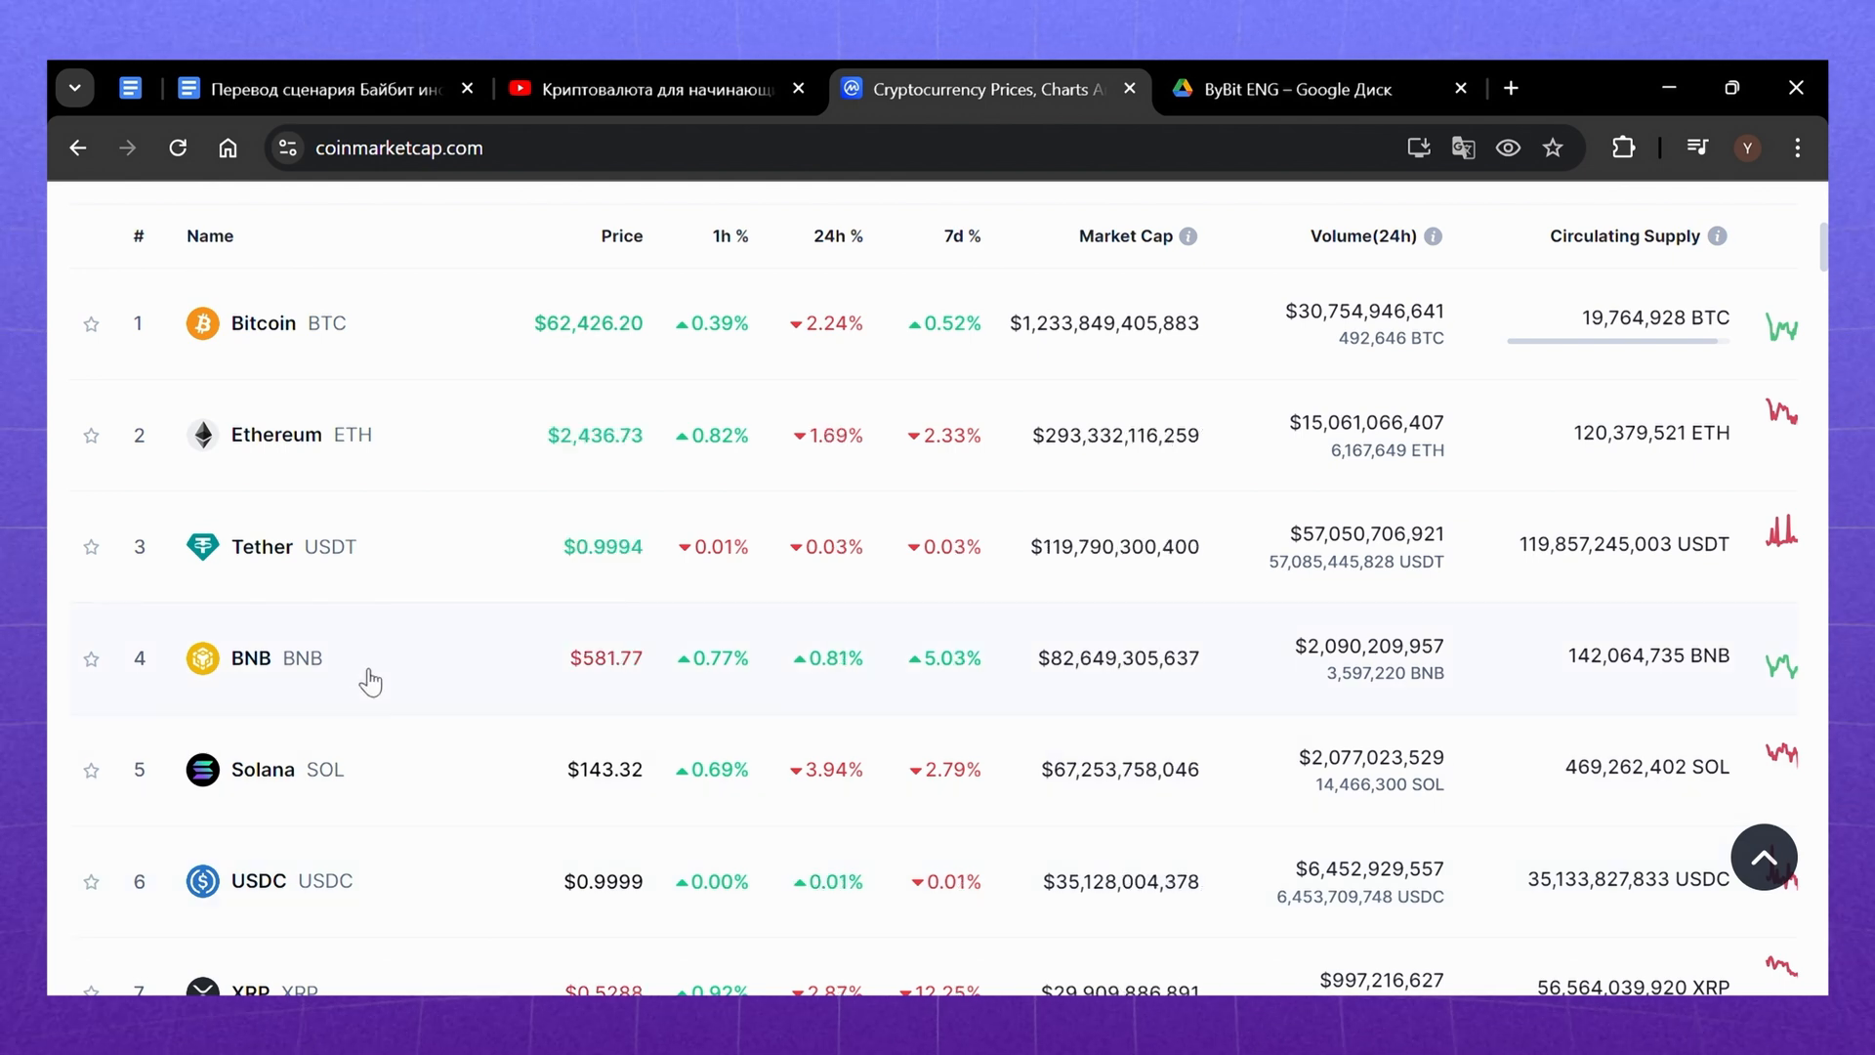
{"action": "scroll", "scroll_direction": "down", "scroll_amount": 3}
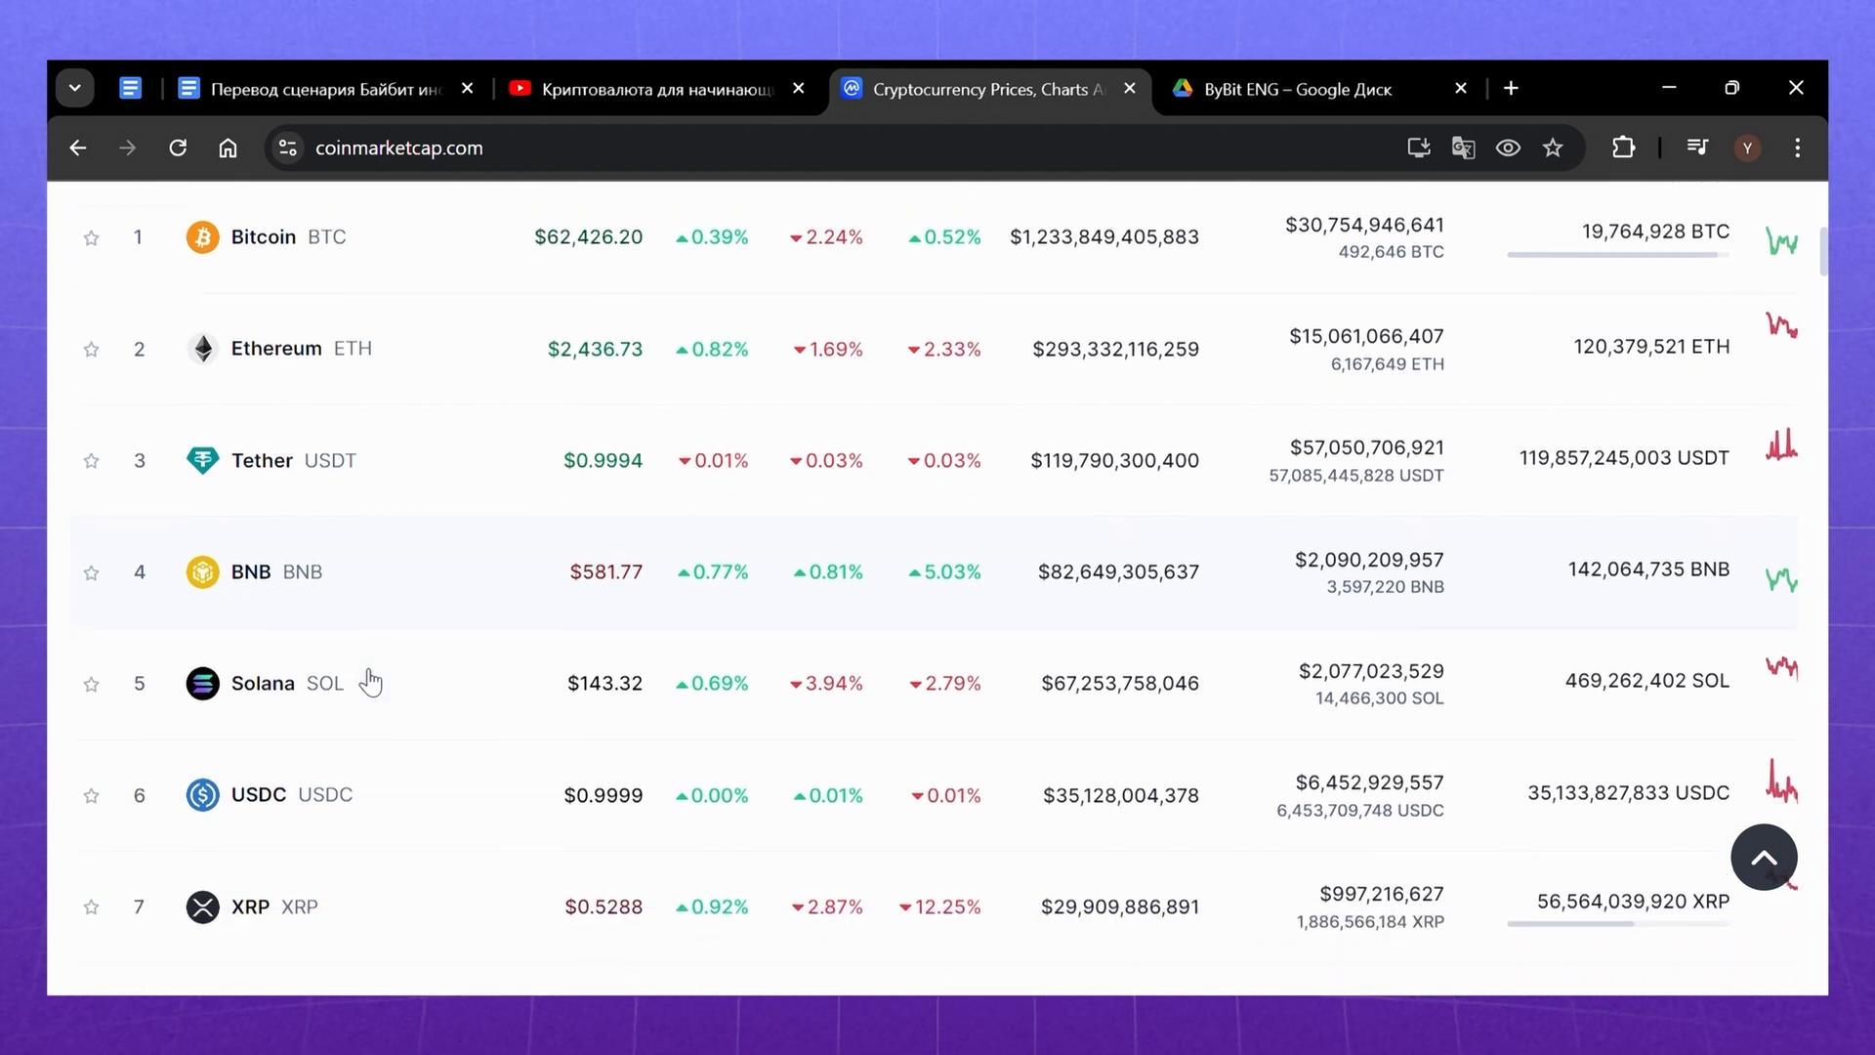
{"action": "scroll", "scroll_direction": "down", "scroll_amount": 3}
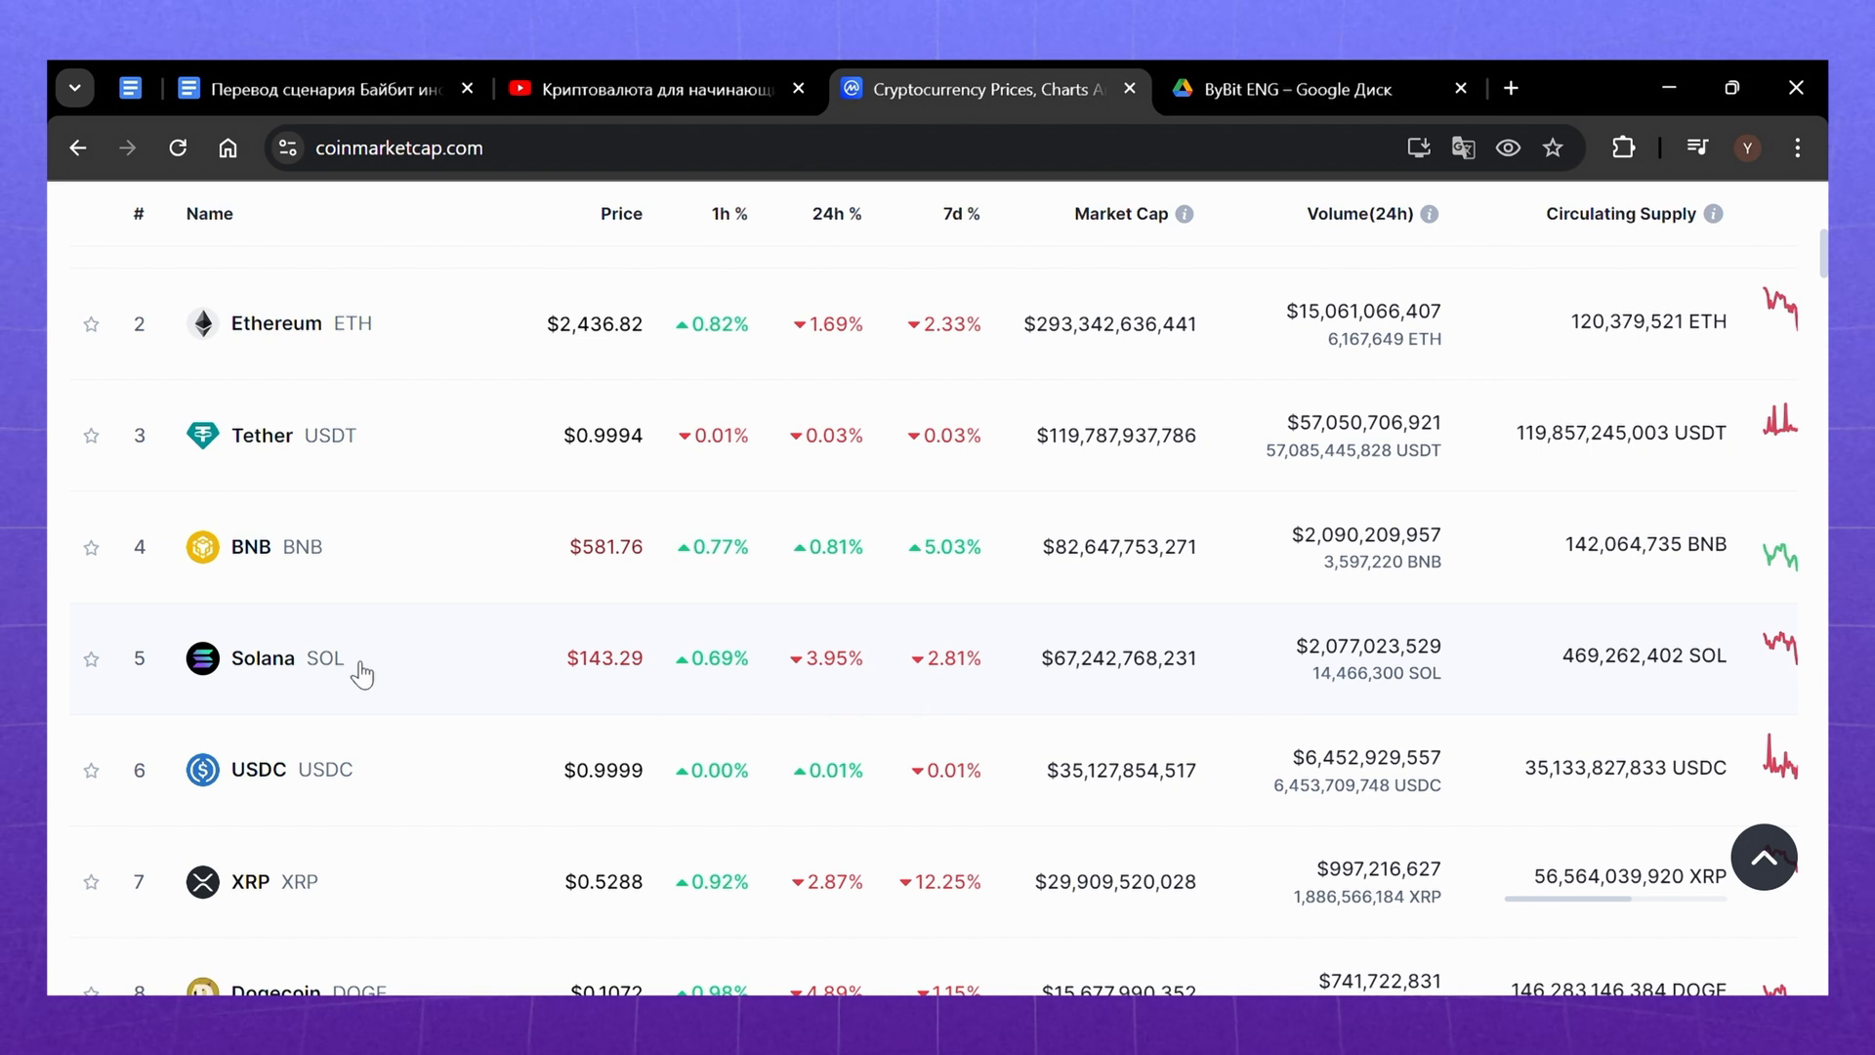
{"action": "scroll", "scroll_direction": "down", "scroll_amount": 3}
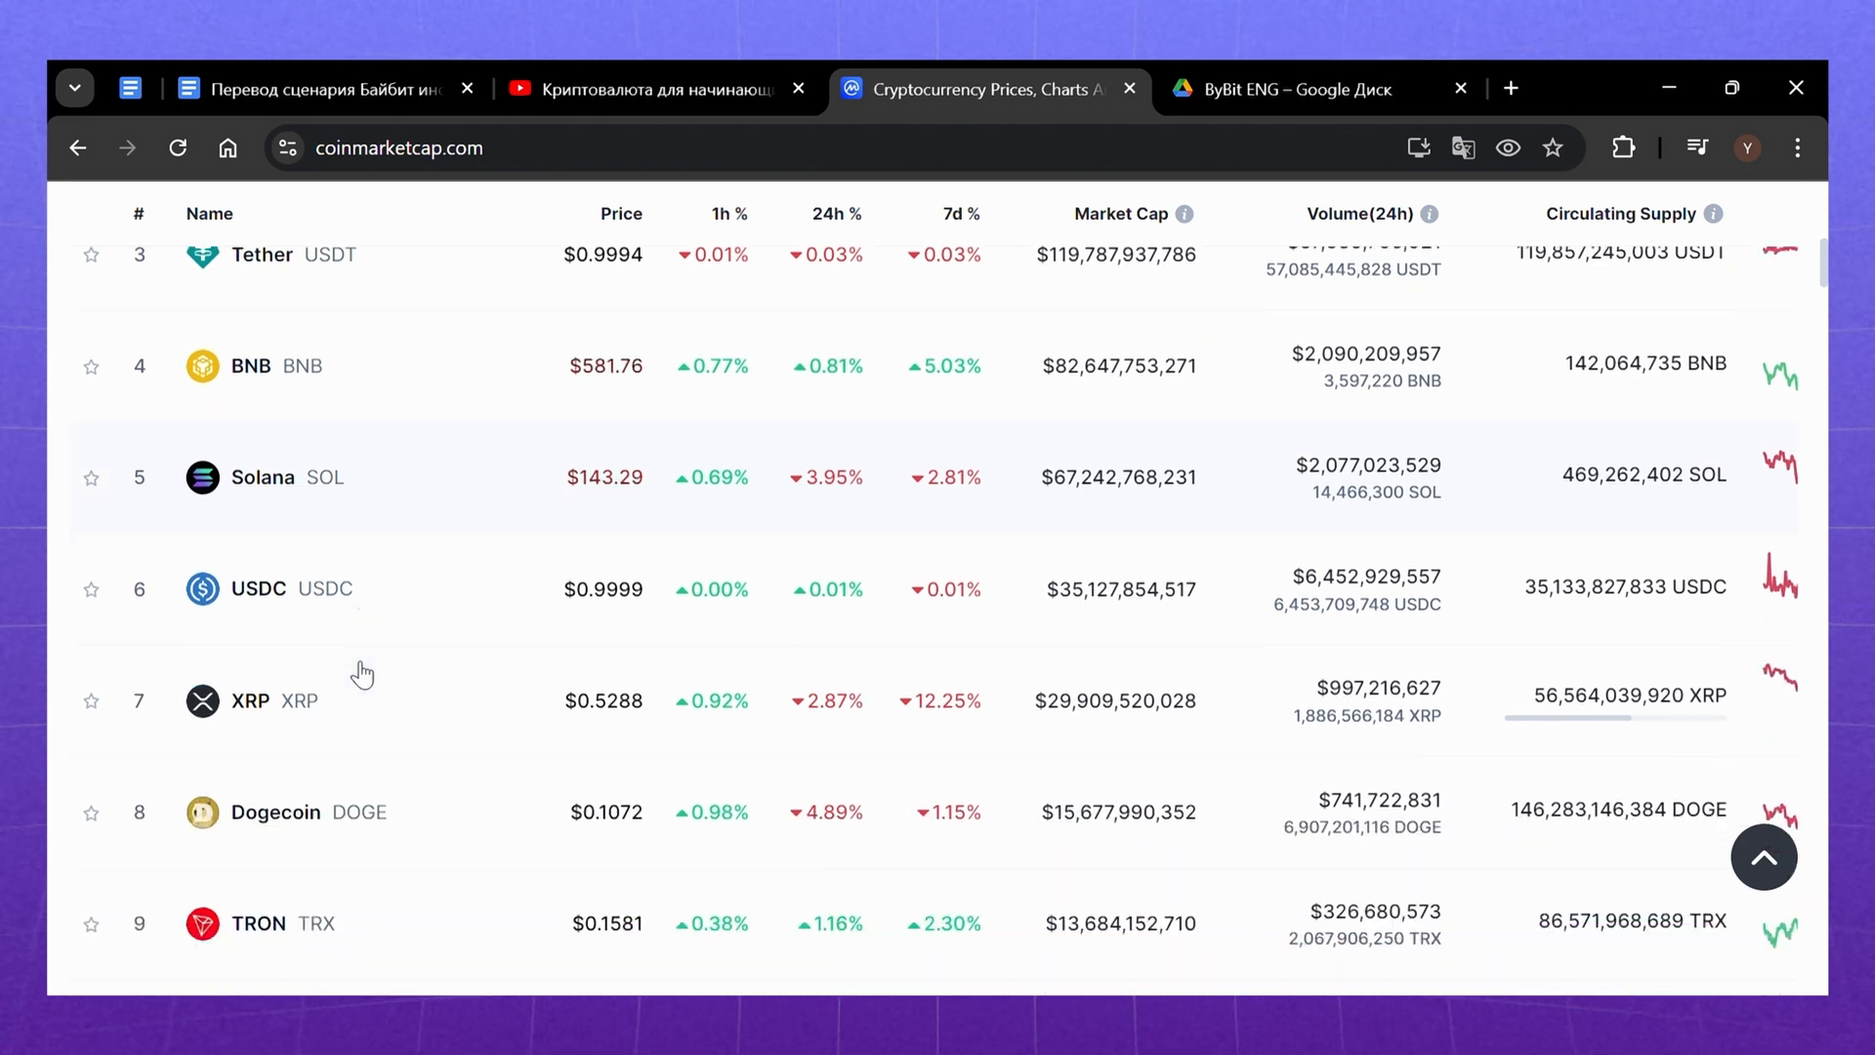
{"action": "scroll", "scroll_direction": "down", "scroll_amount": 3}
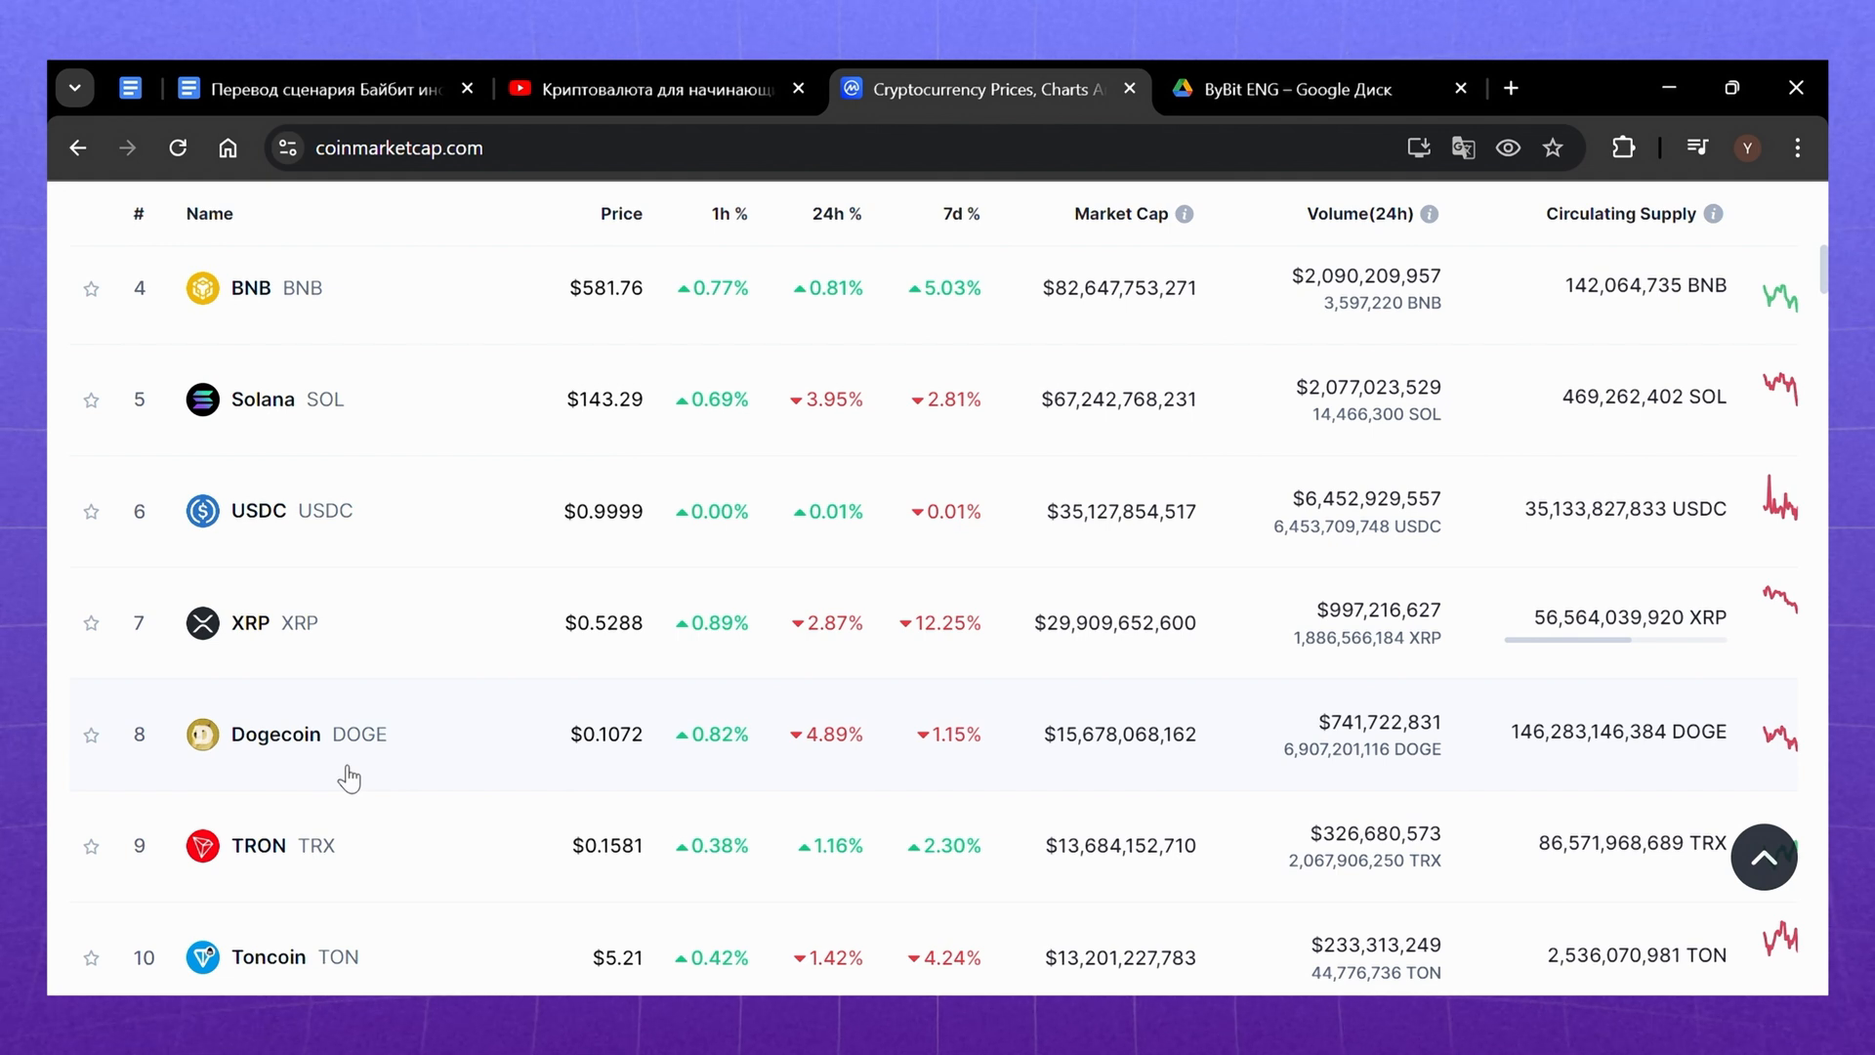
- Scroll the table down into the rank 40s, then back up to ranks 10–16 around Toncoin and Polkadot
{"action": "scroll", "scroll_direction": "down", "scroll_amount": 3}
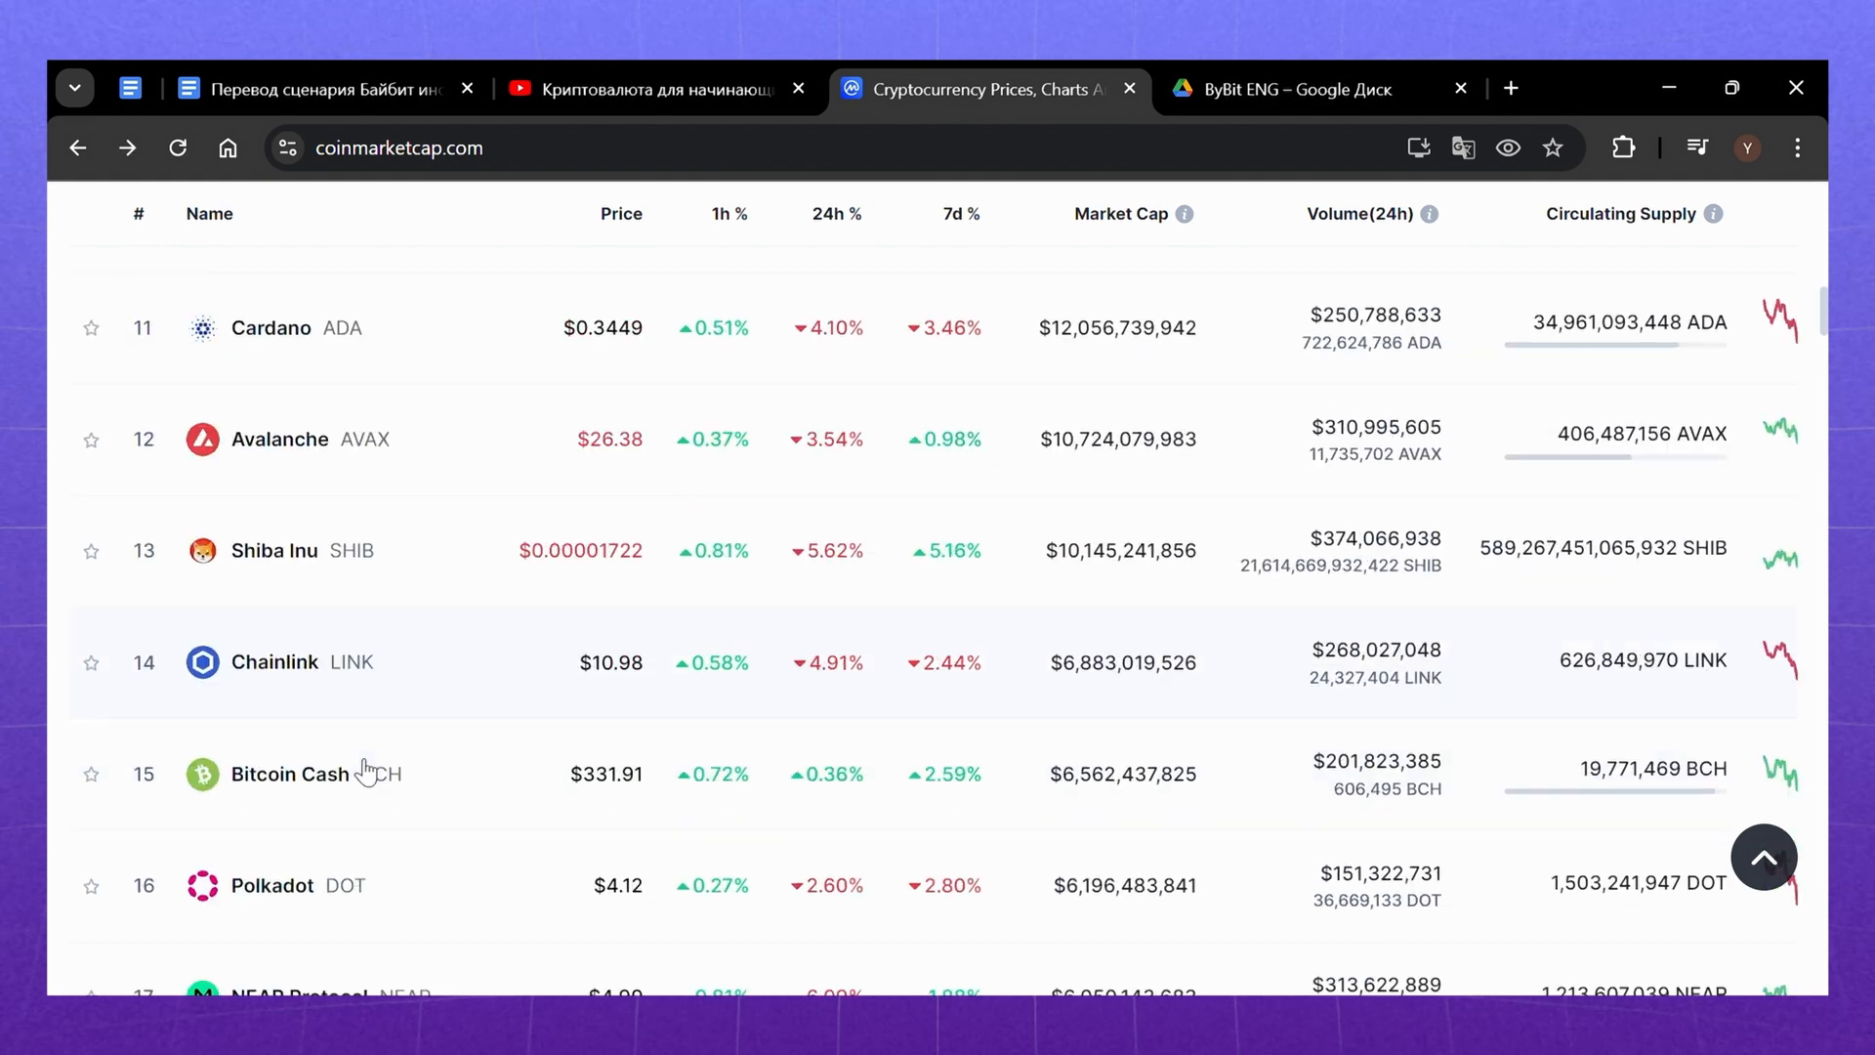
{"action": "scroll", "scroll_direction": "down", "scroll_amount": 3}
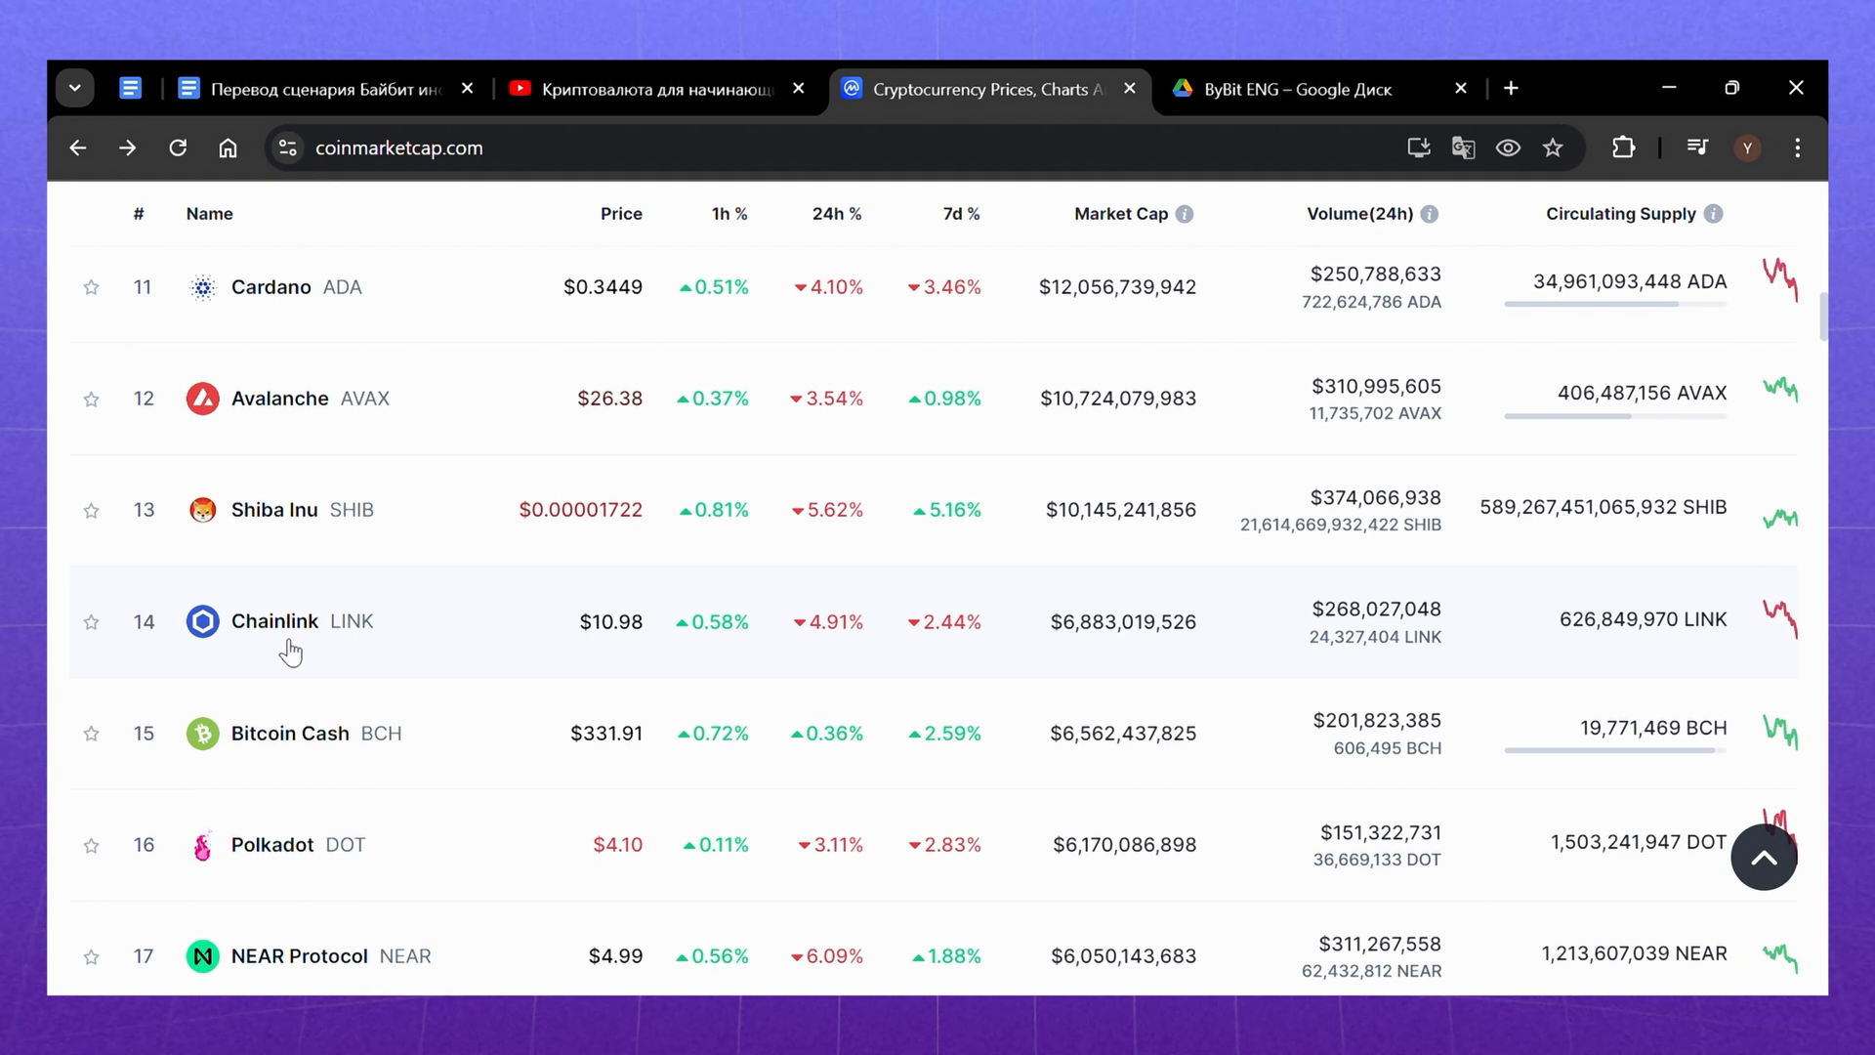
{"action": "scroll", "scroll_direction": "down", "scroll_amount": 3}
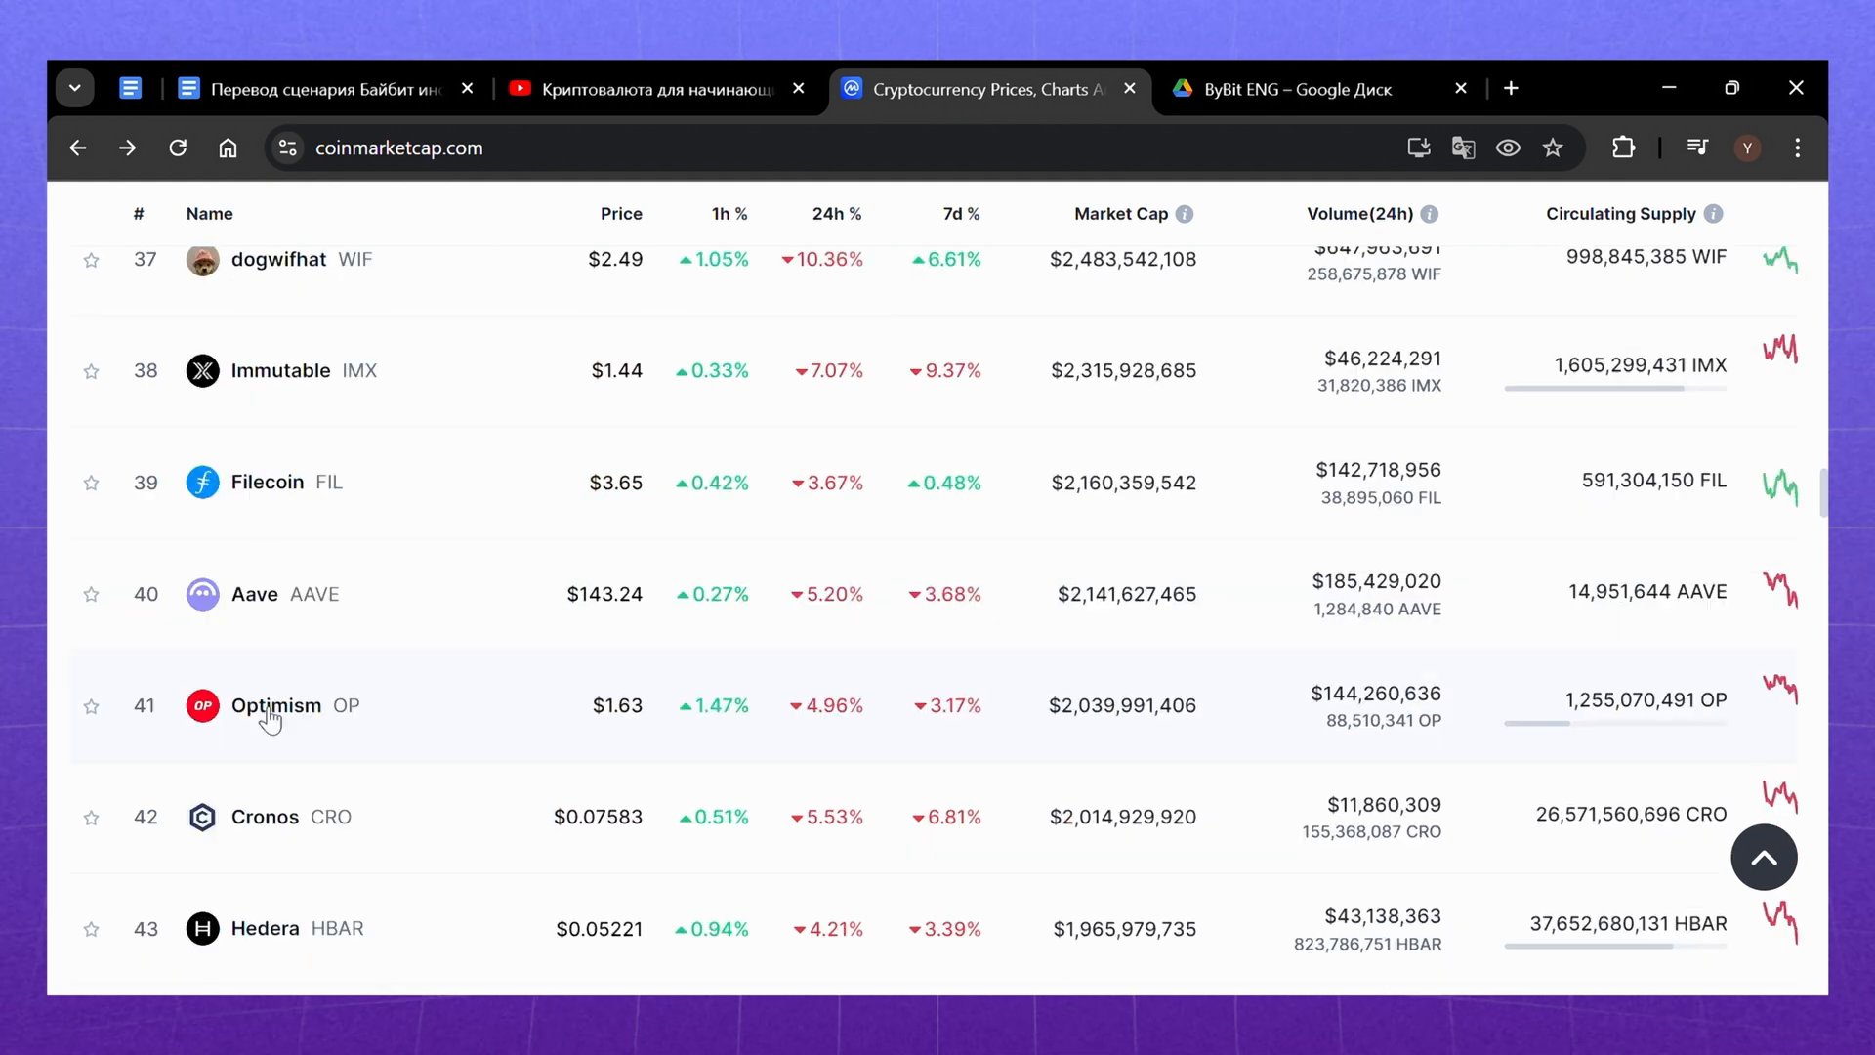
{"action": "scroll", "scroll_direction": "down", "scroll_amount": 3}
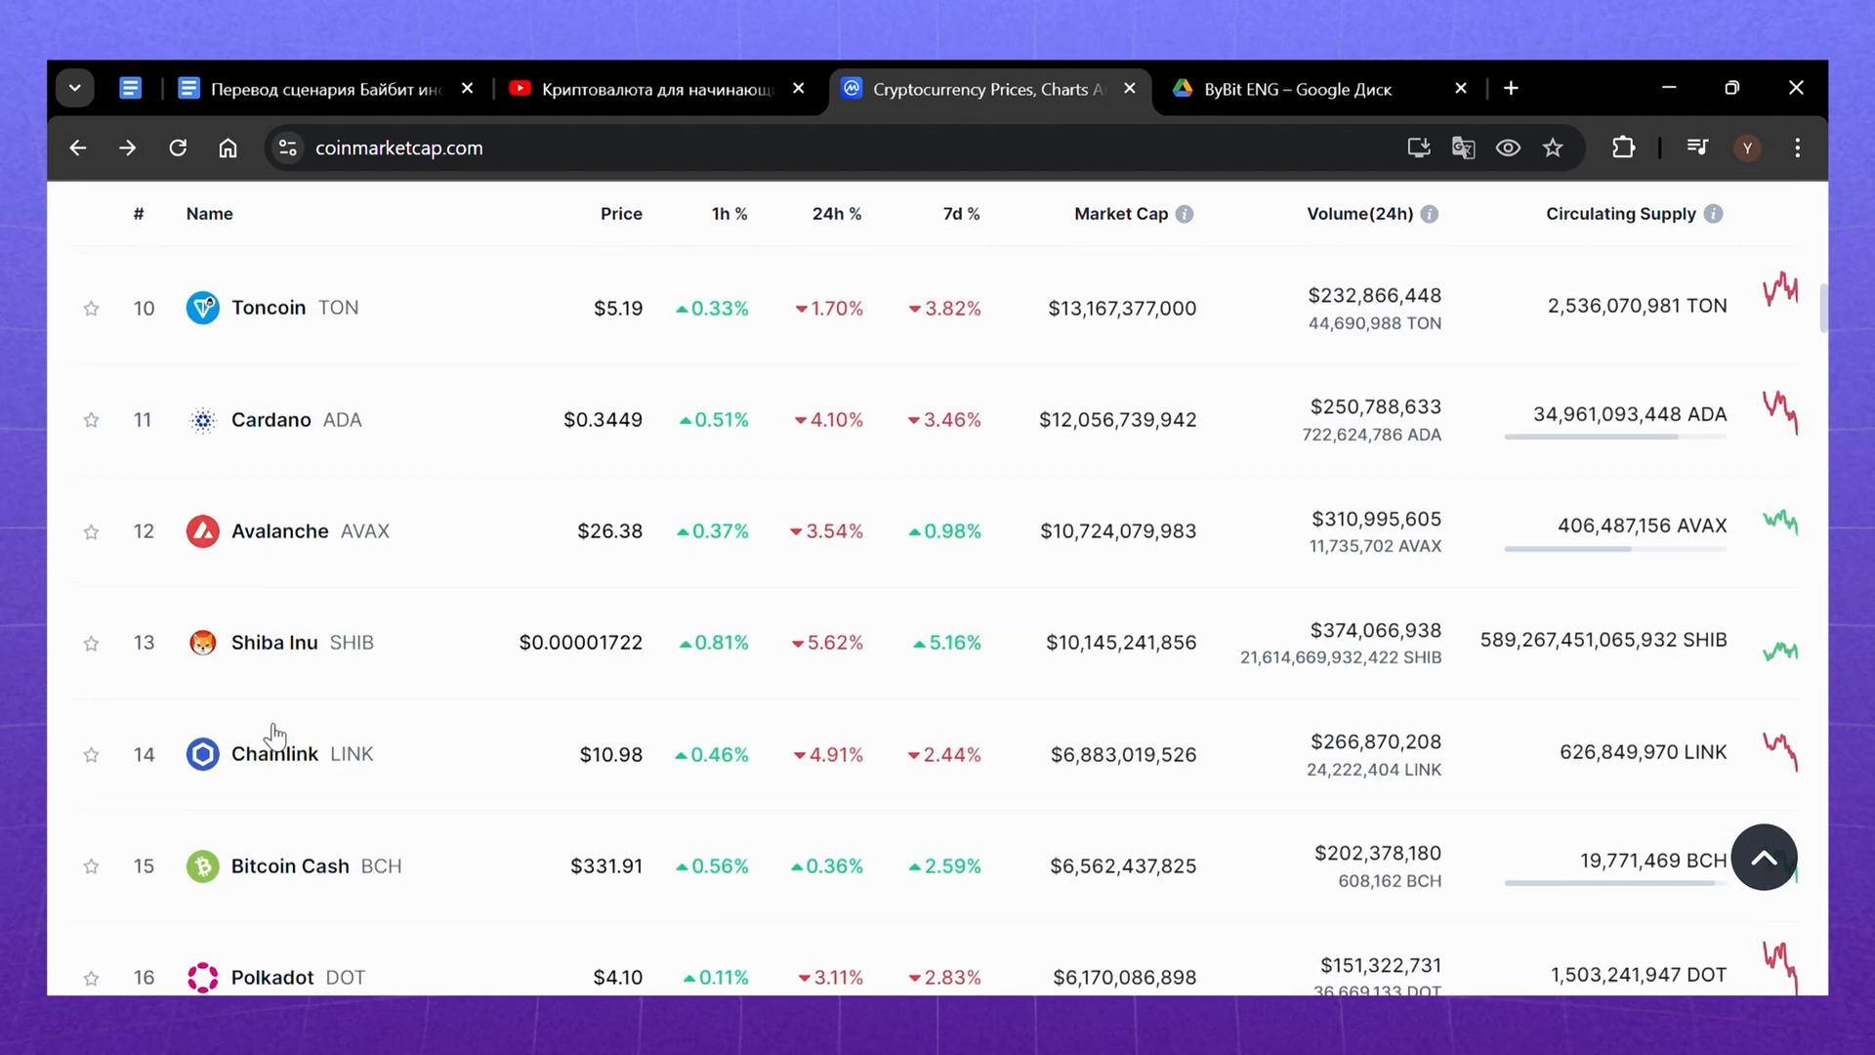
{"action": "scroll", "scroll_direction": "up", "scroll_amount": 3}
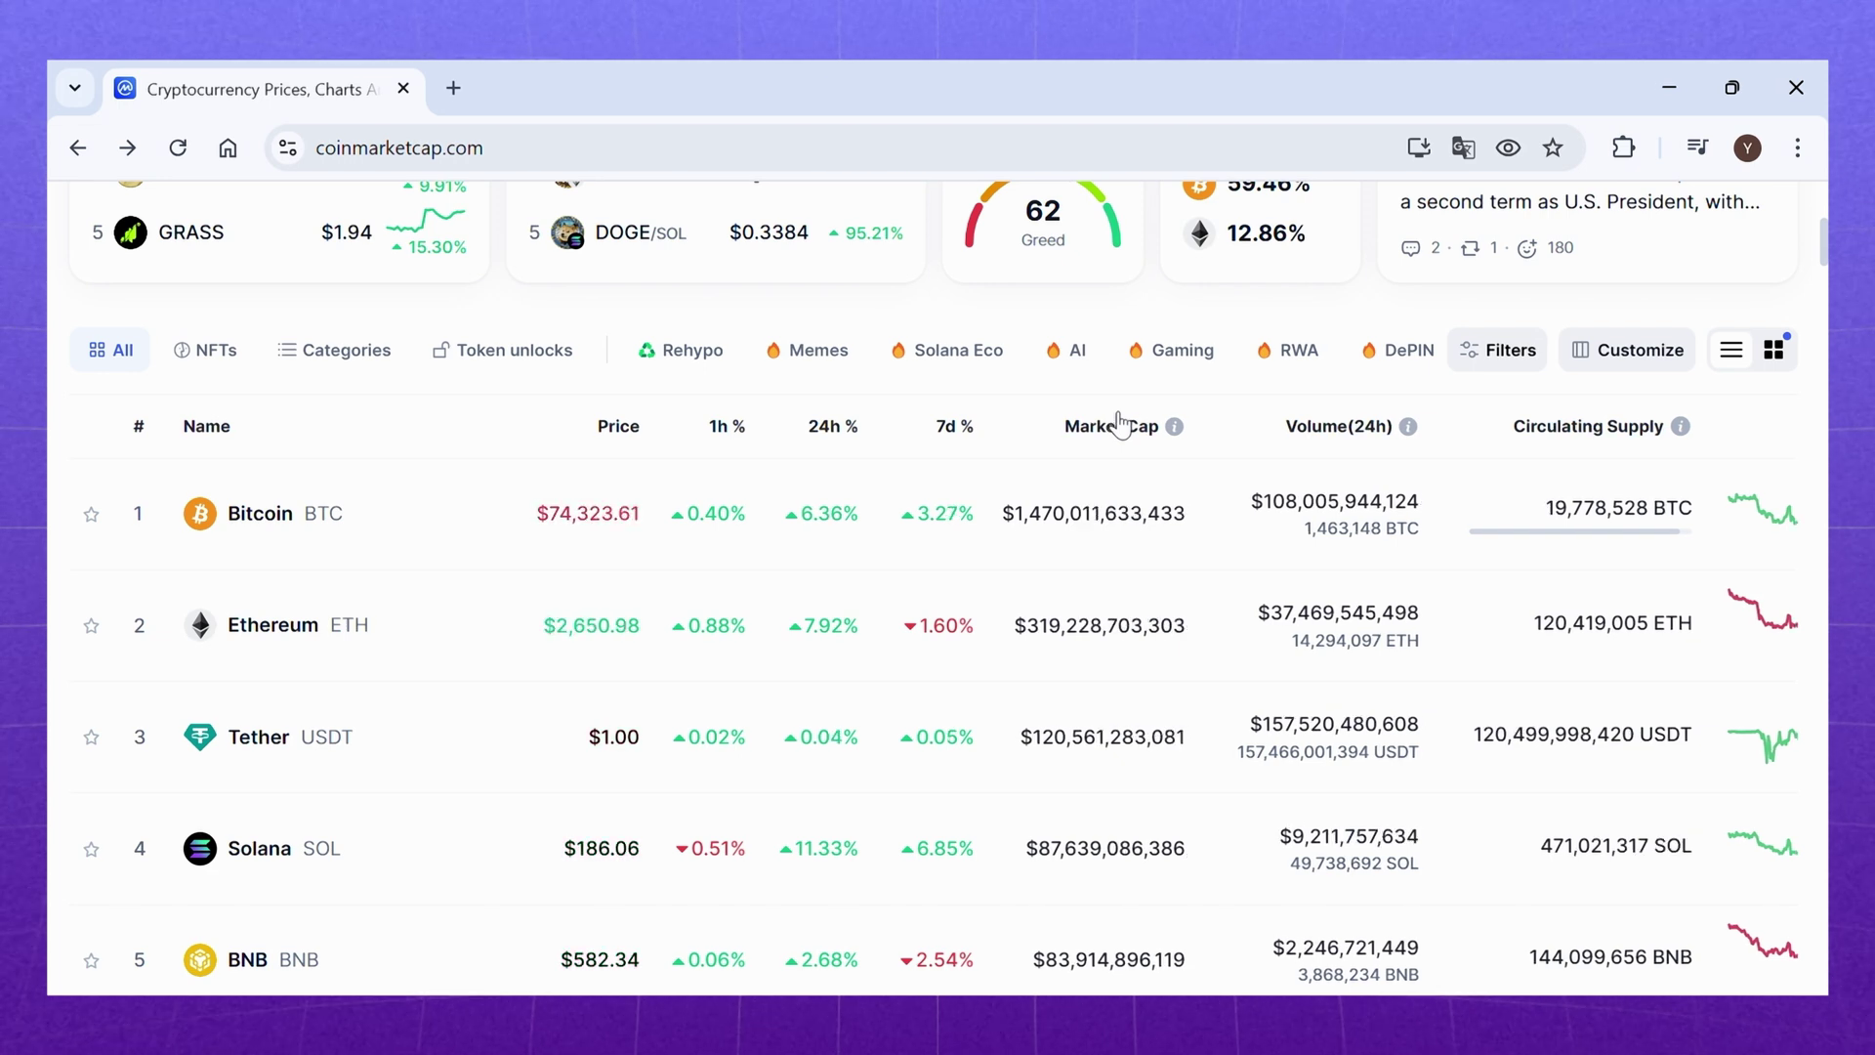
- Open Bitcoin's currency page from the table, showing $74,337.17 with its default 1D chart
{"action": "left_click", "coordinate": [258, 514]}
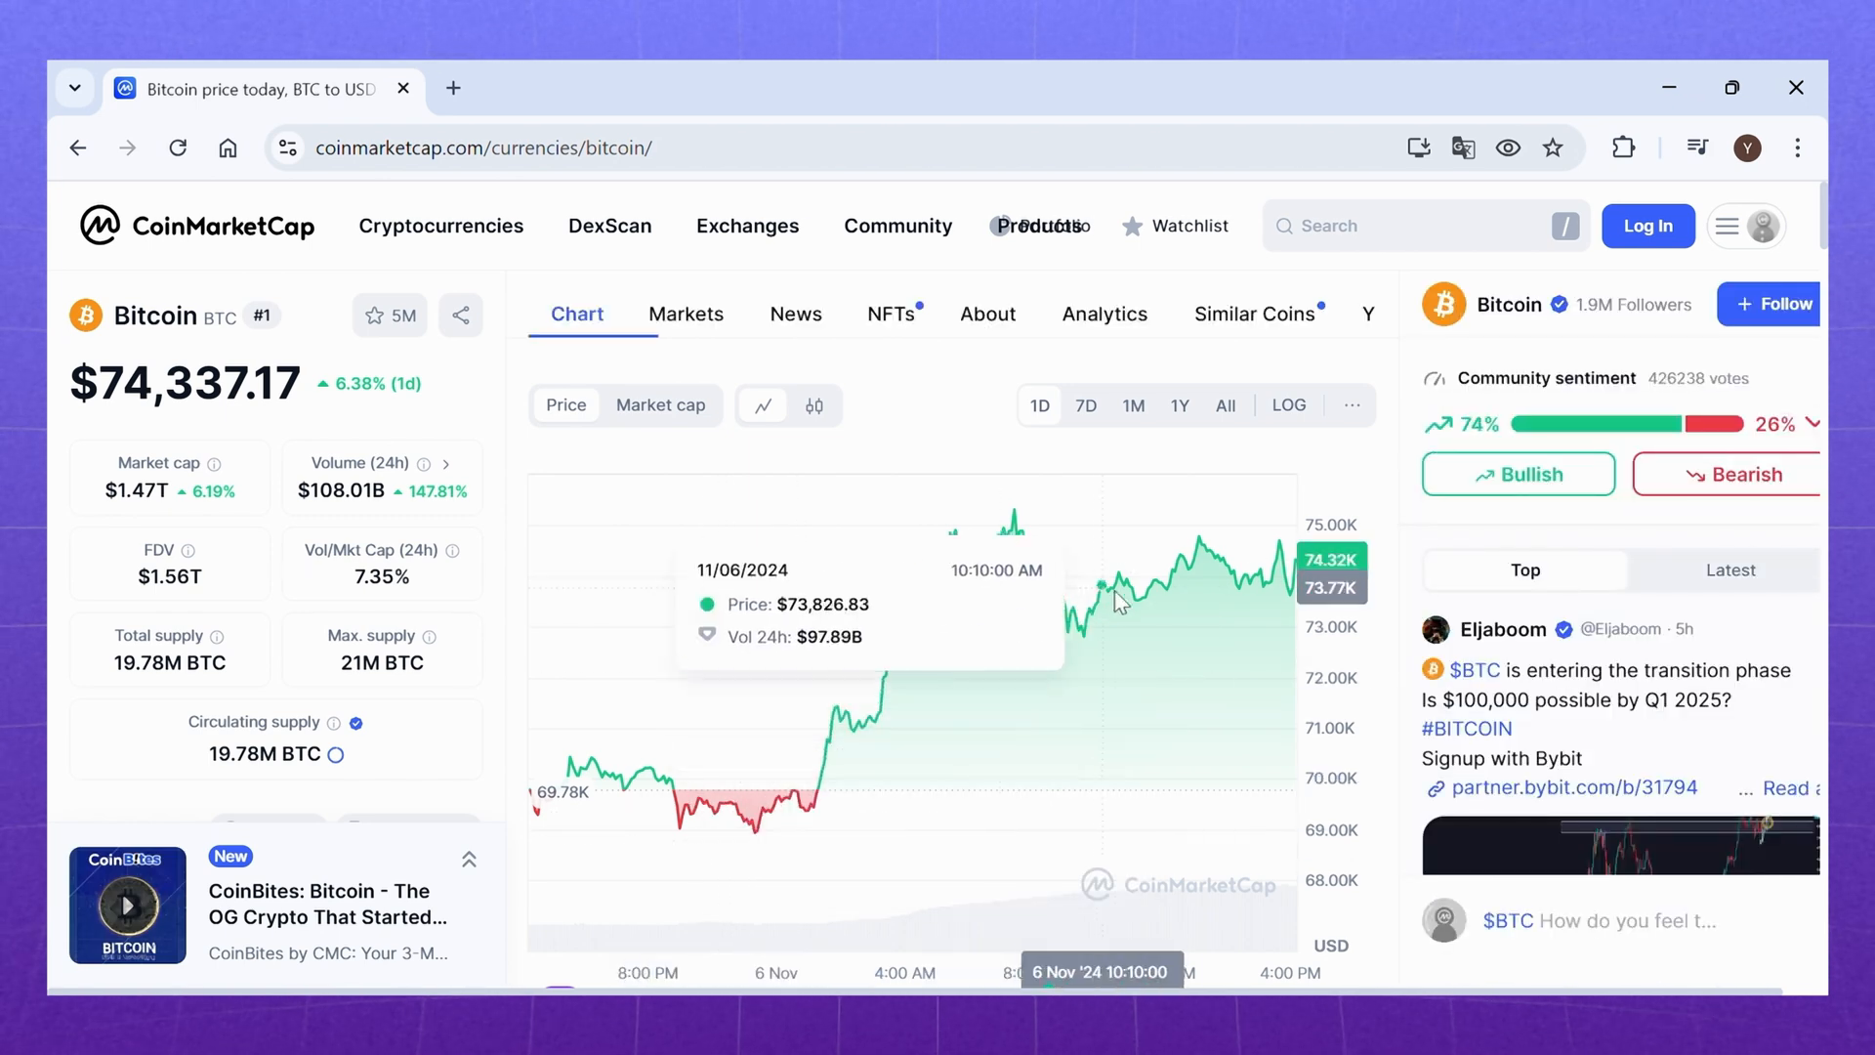
{"action": "mouse_move", "coordinate": [1125, 434]}
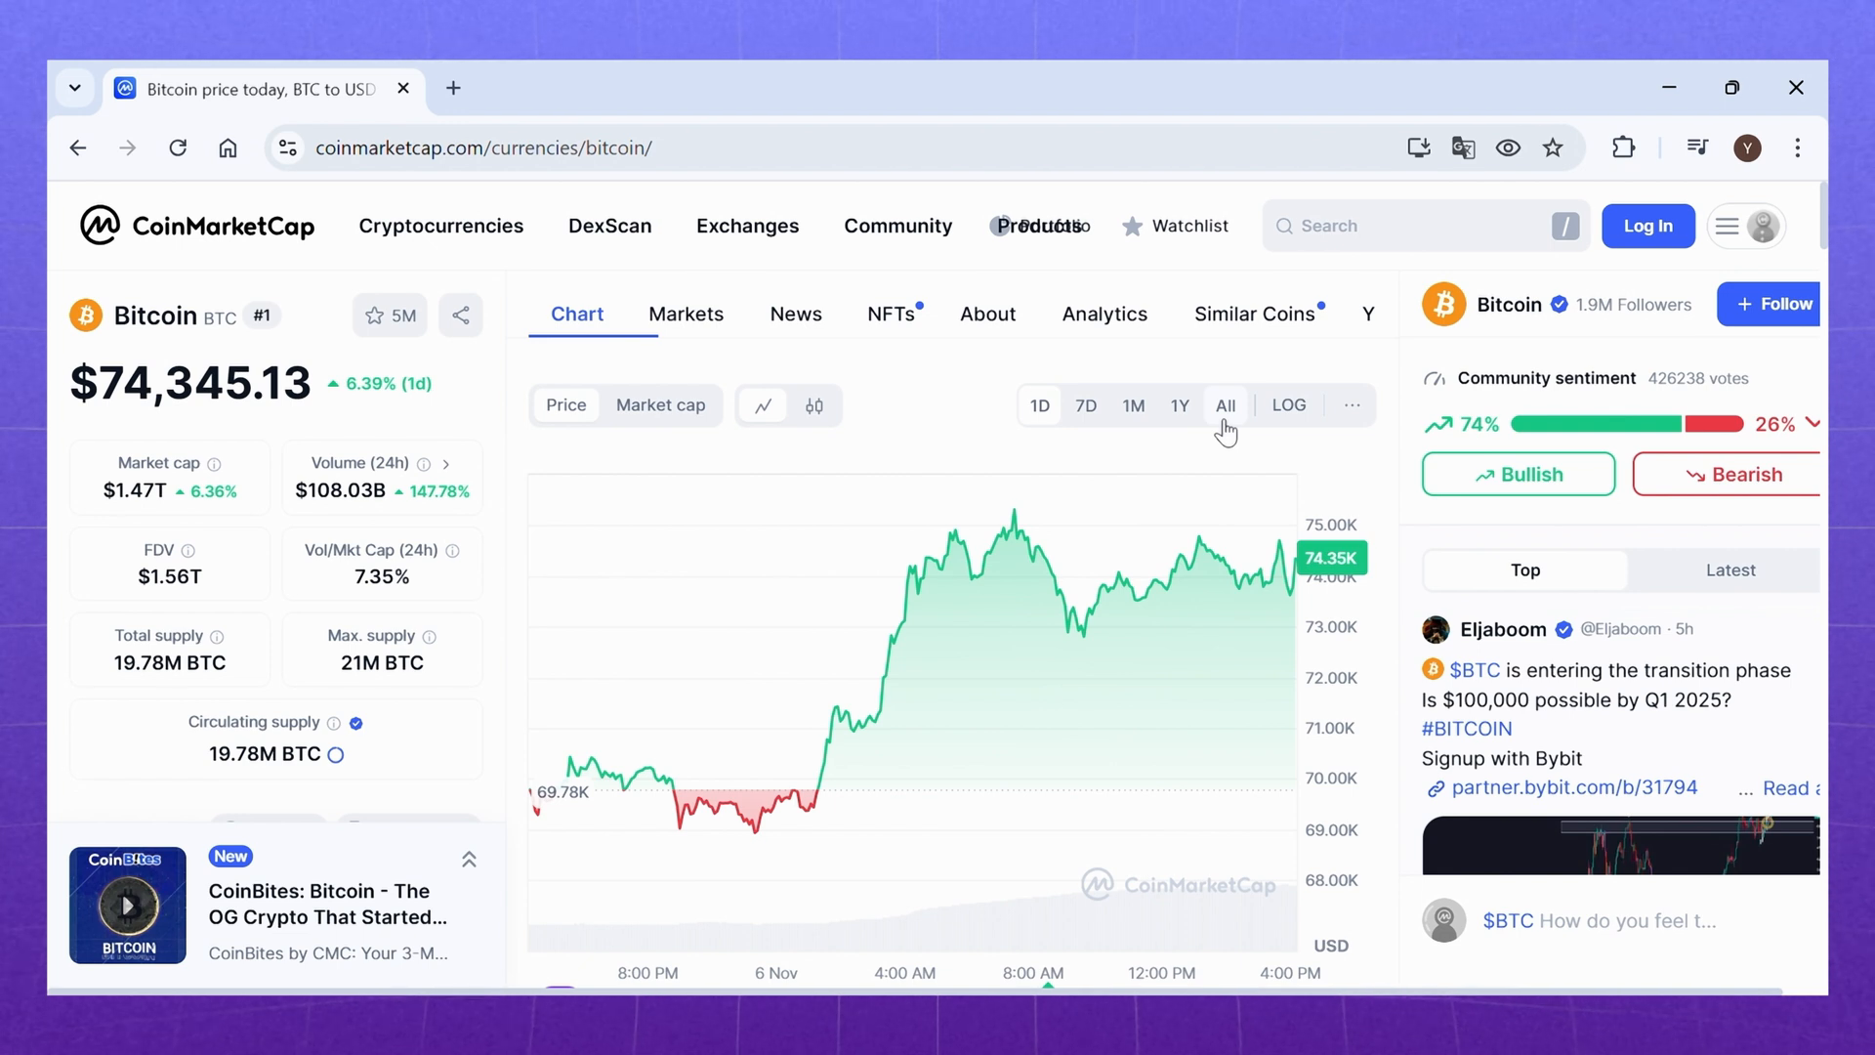
{"action": "mouse_move", "coordinate": [1023, 615]}
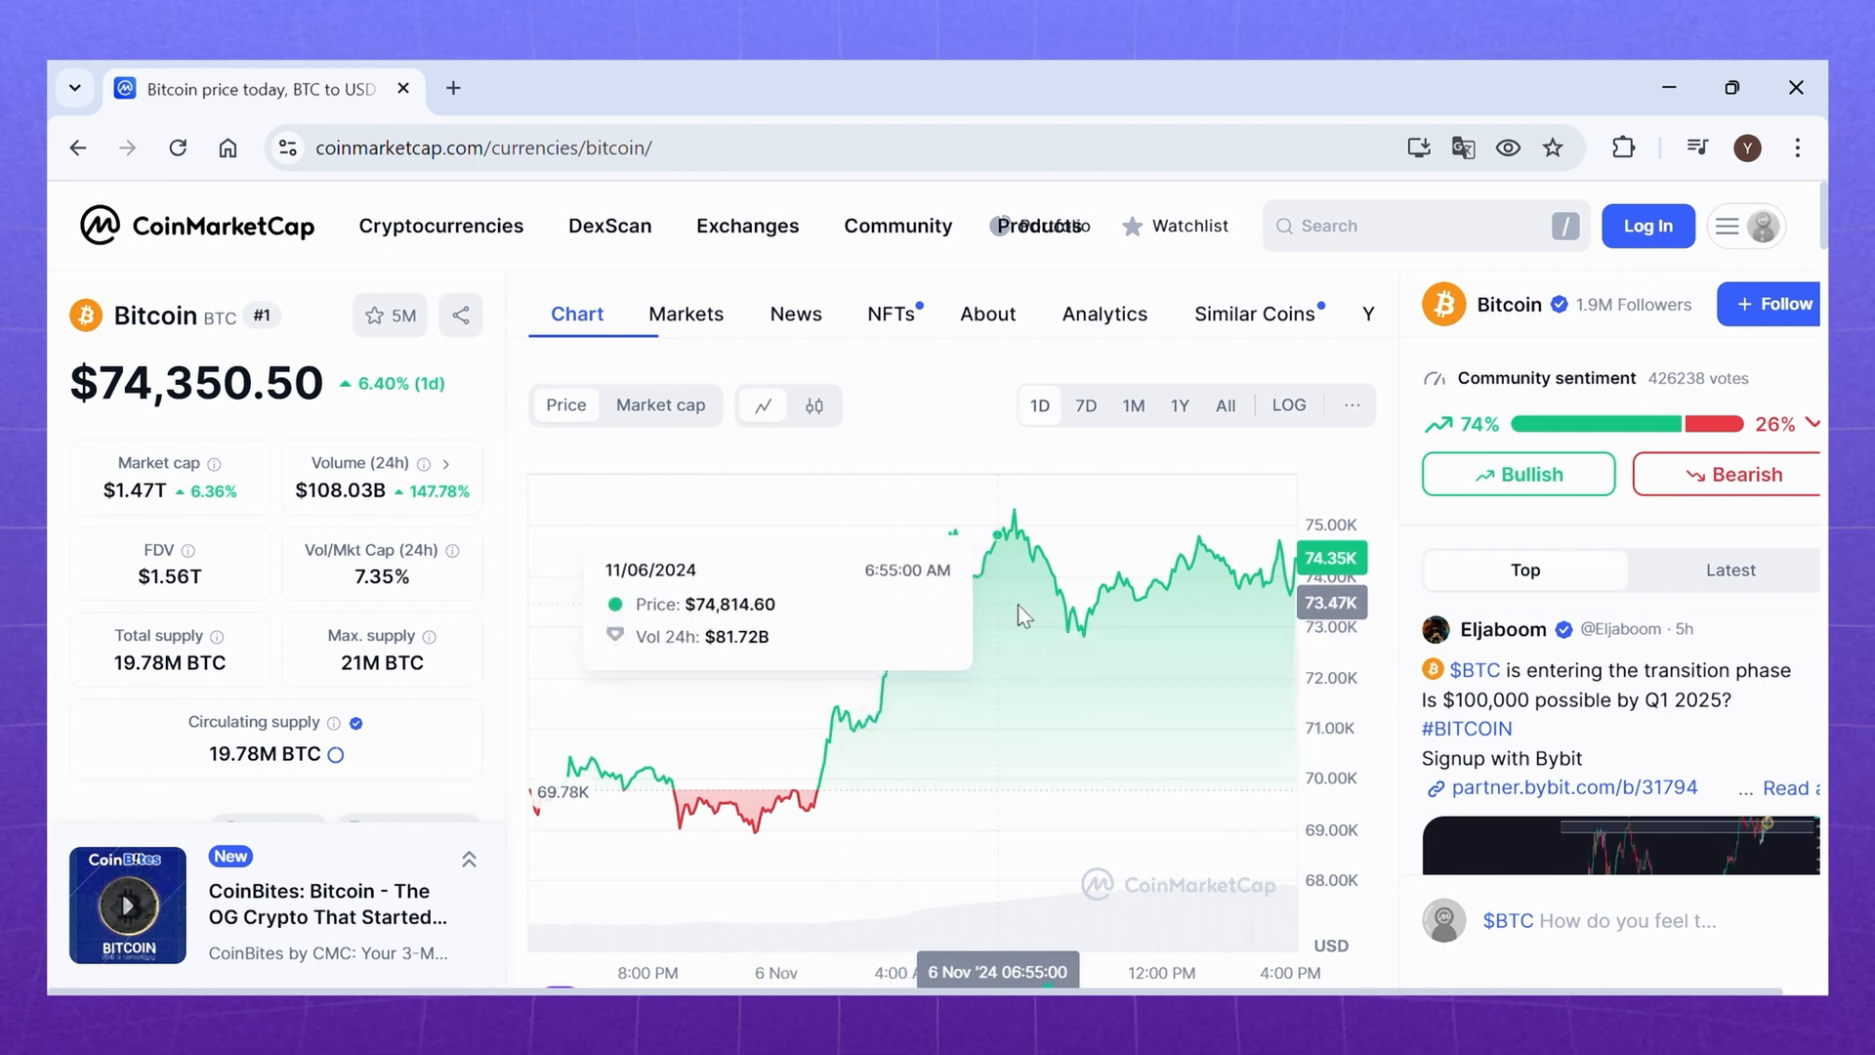
{"action": "mouse_move", "coordinate": [1117, 488]}
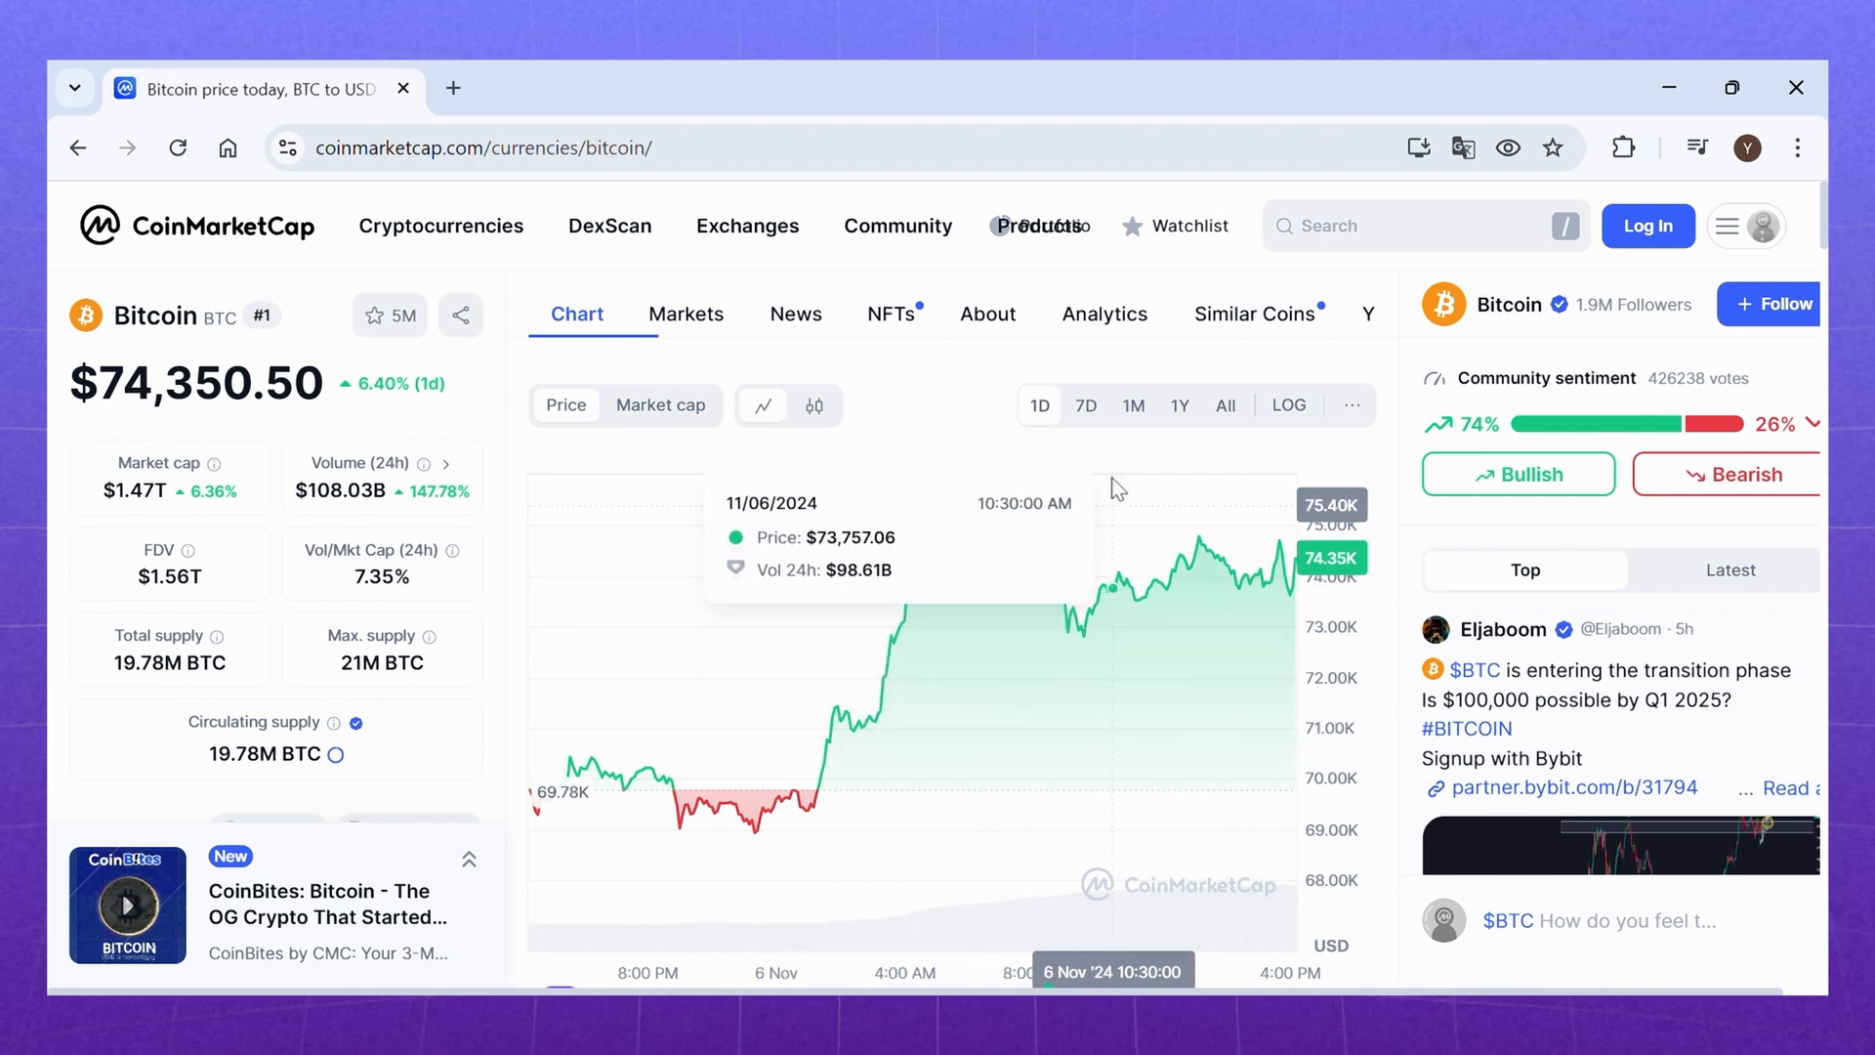
- Switch Bitcoin's chart through 7D, 1M and 1Y, ending on its All-time history from 2012
{"action": "left_click", "coordinate": [1086, 406]}
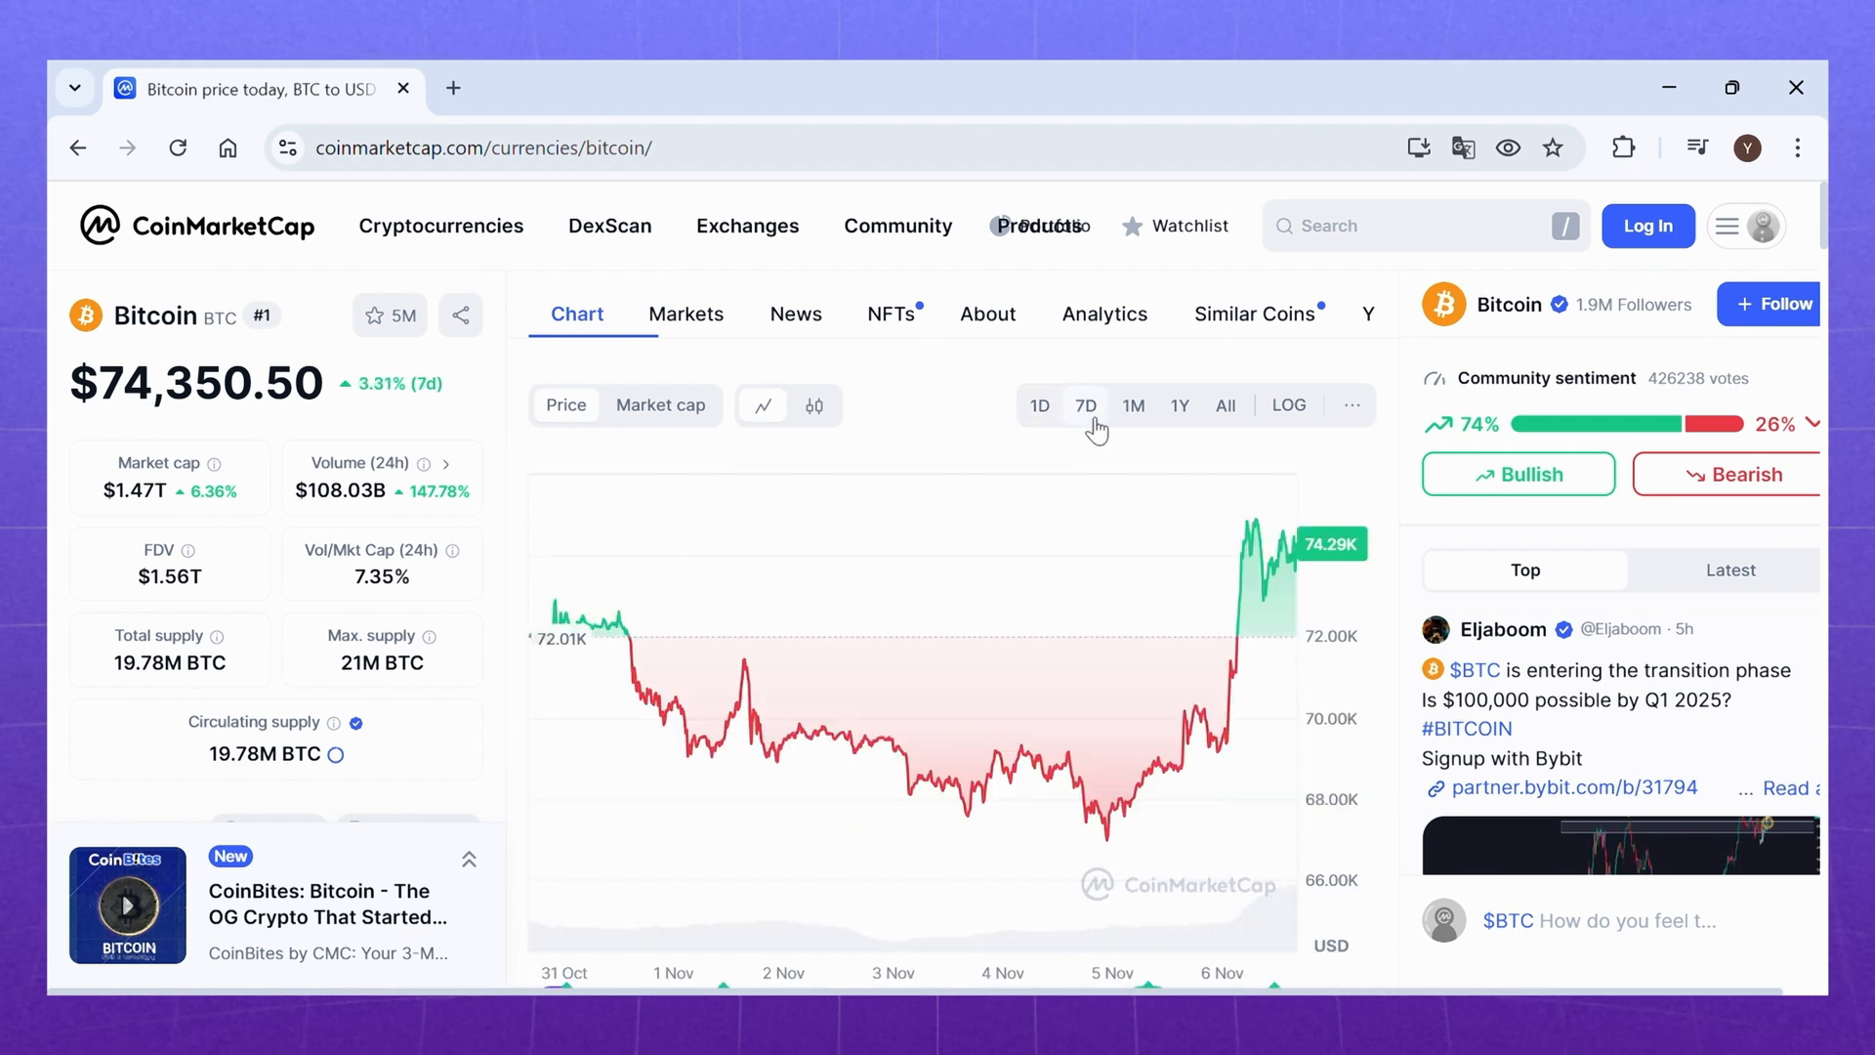
{"action": "mouse_move", "coordinate": [1252, 543]}
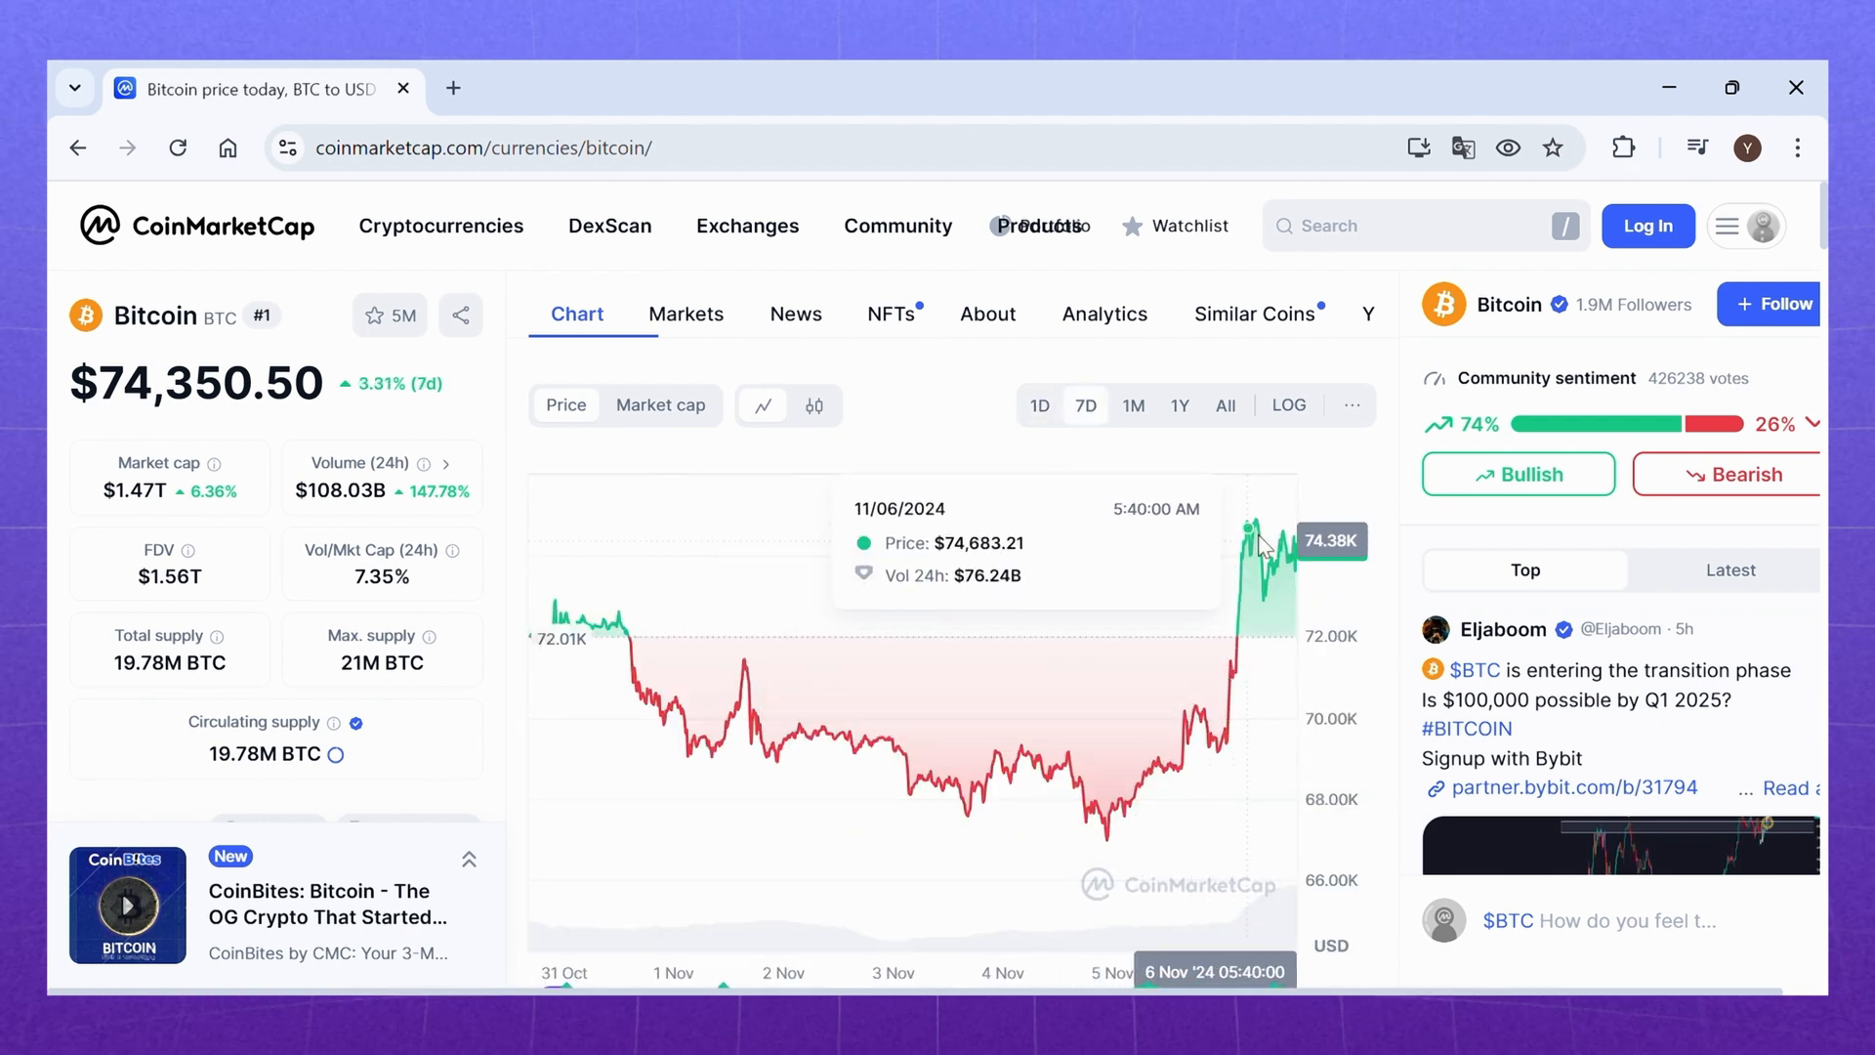
{"action": "mouse_move", "coordinate": [1254, 488]}
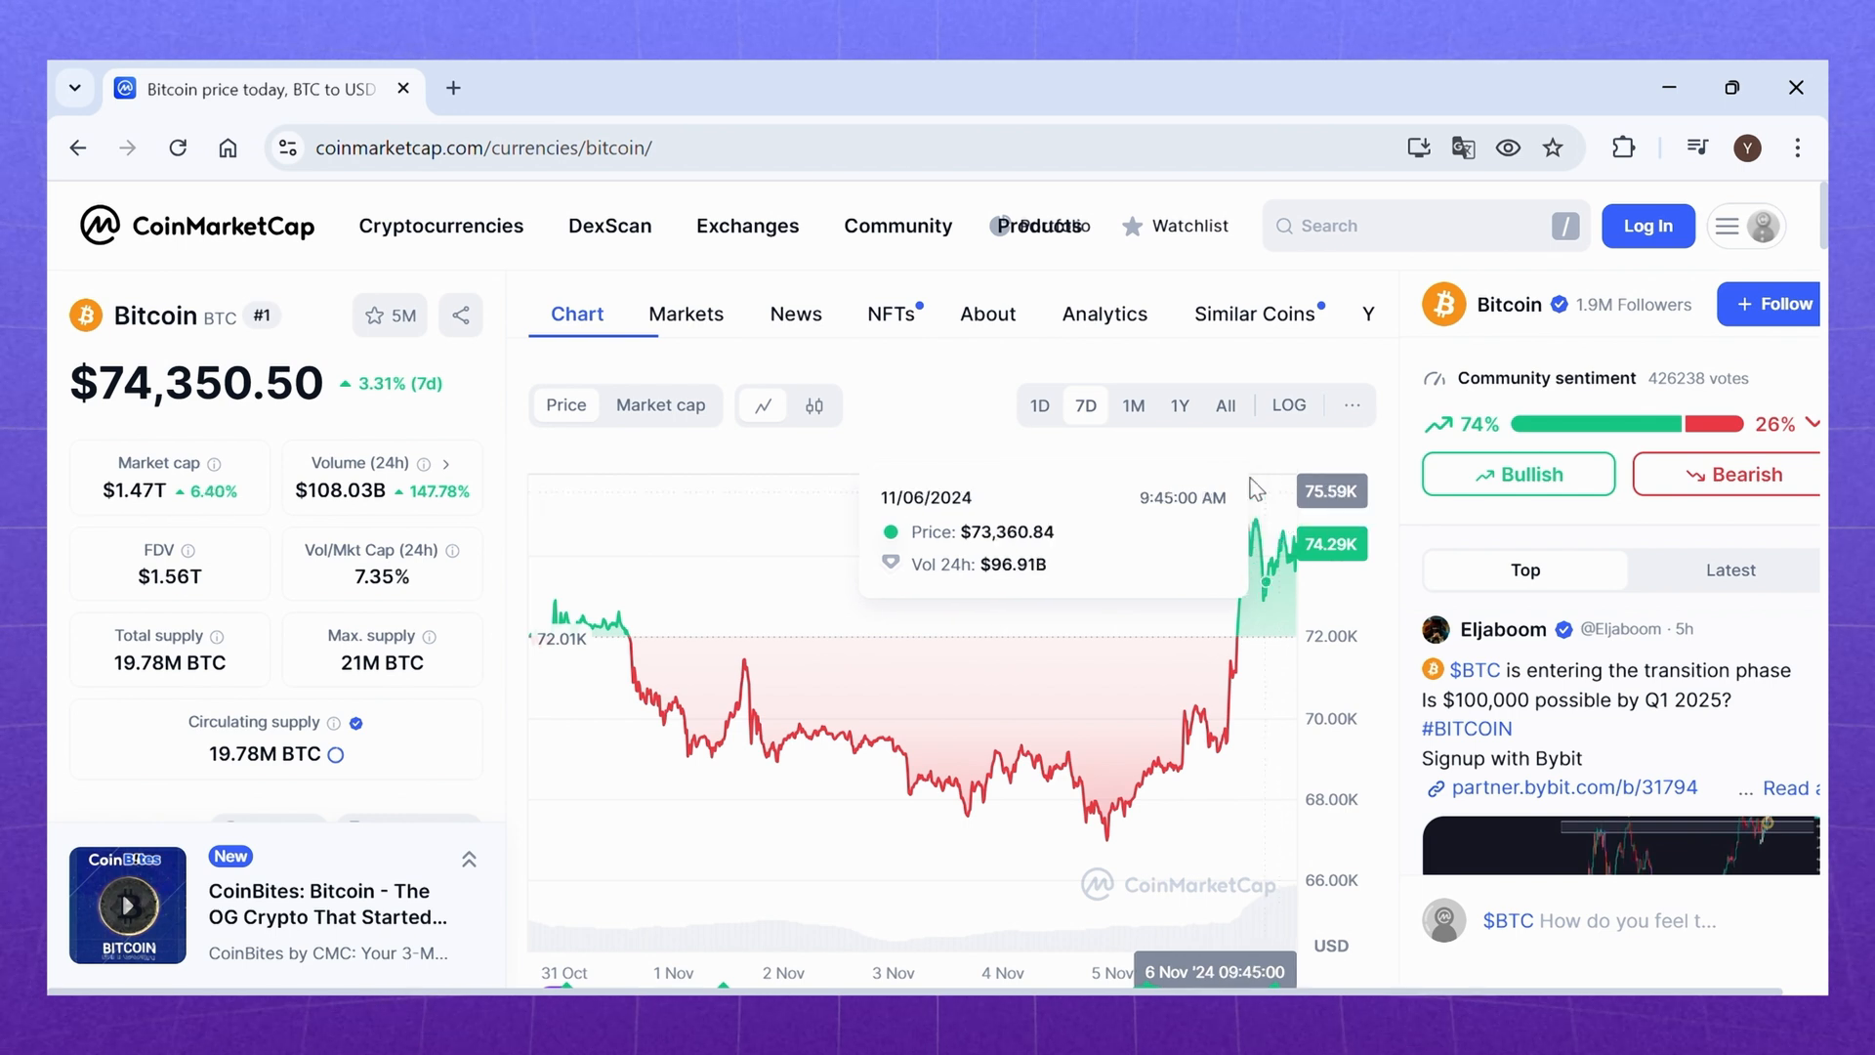
{"action": "left_click", "coordinate": [1133, 406]}
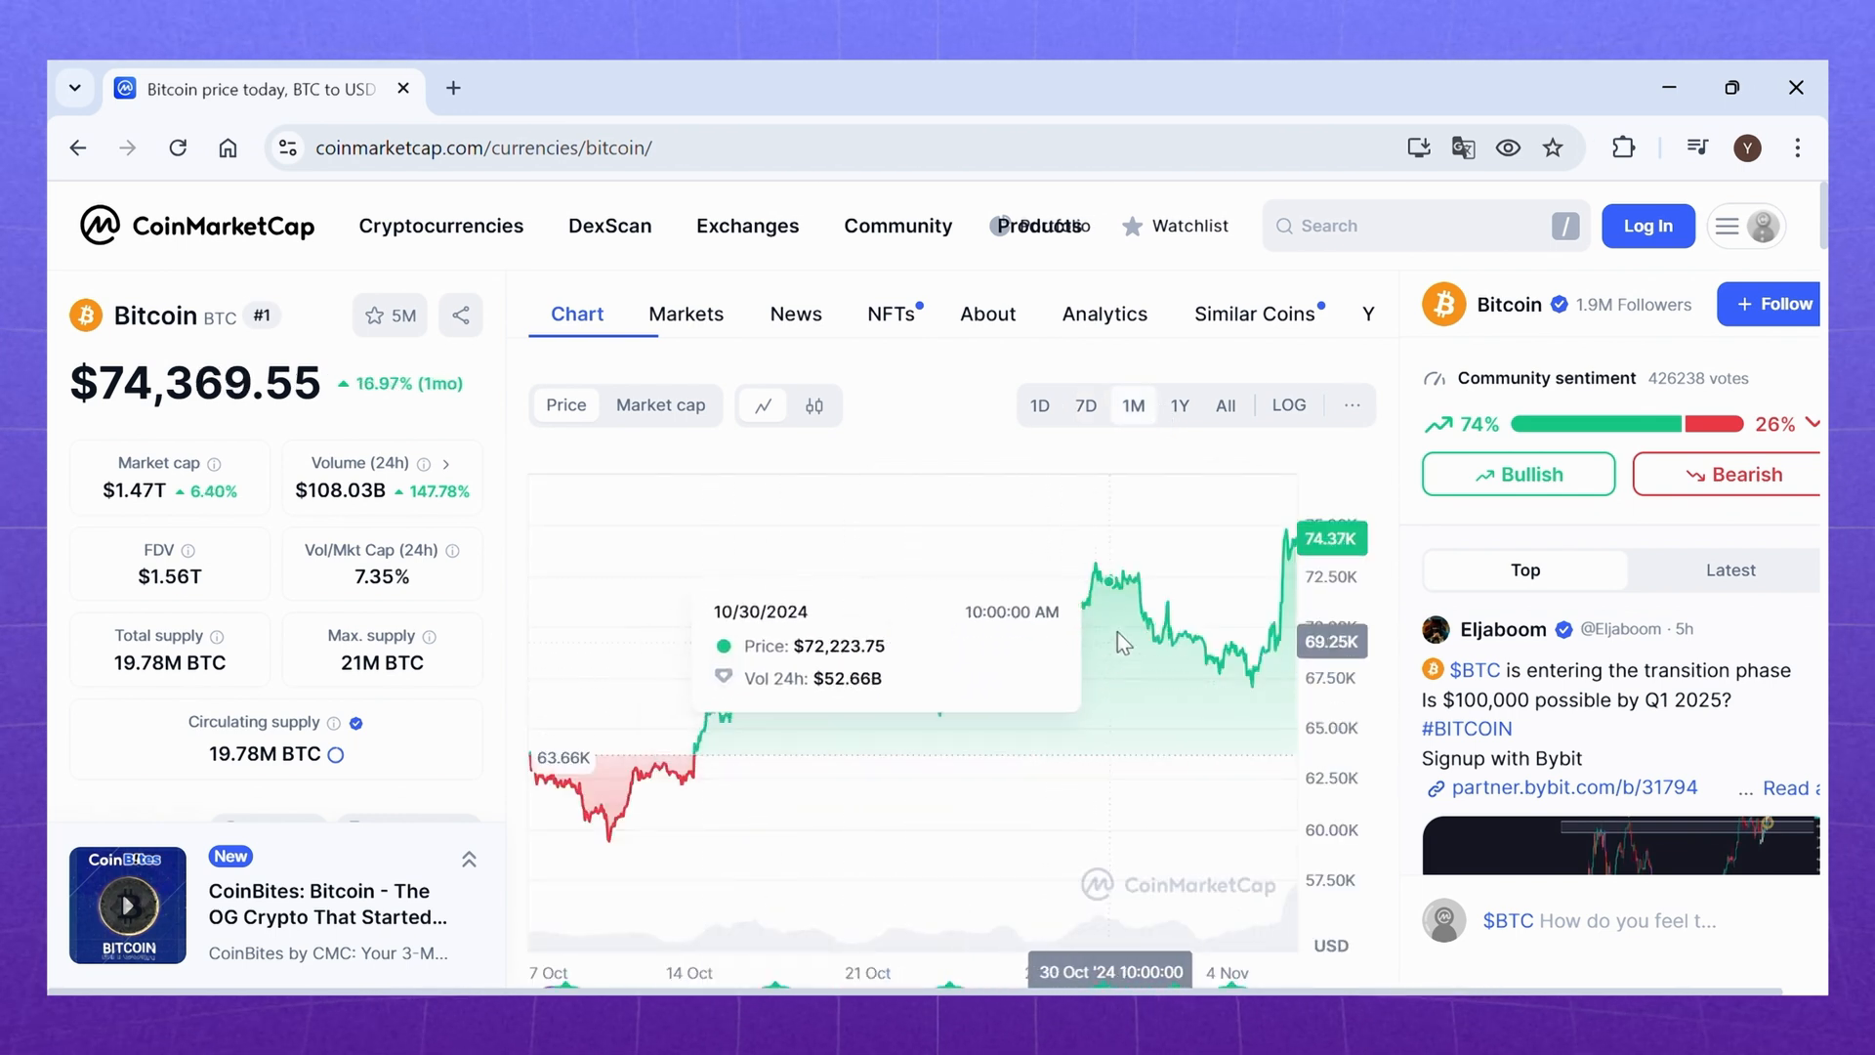
{"action": "mouse_move", "coordinate": [1285, 539]}
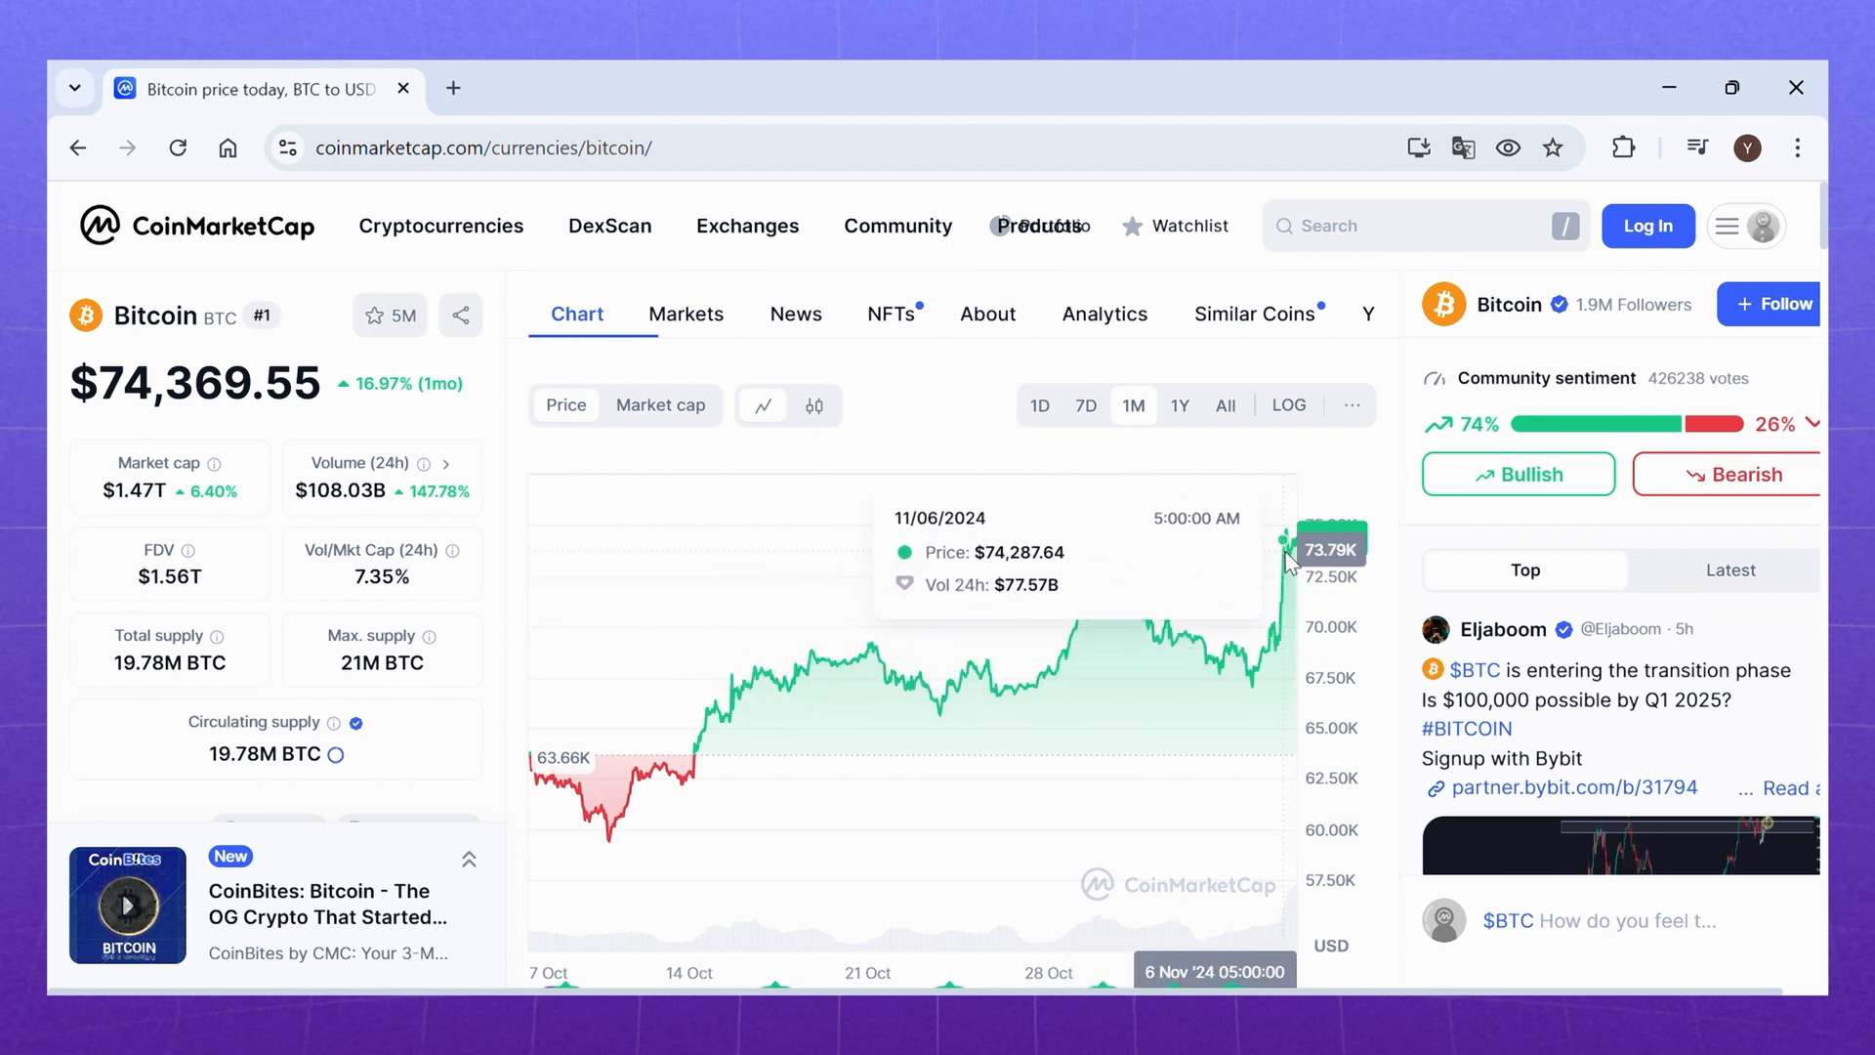
{"action": "left_click", "coordinate": [1180, 406]}
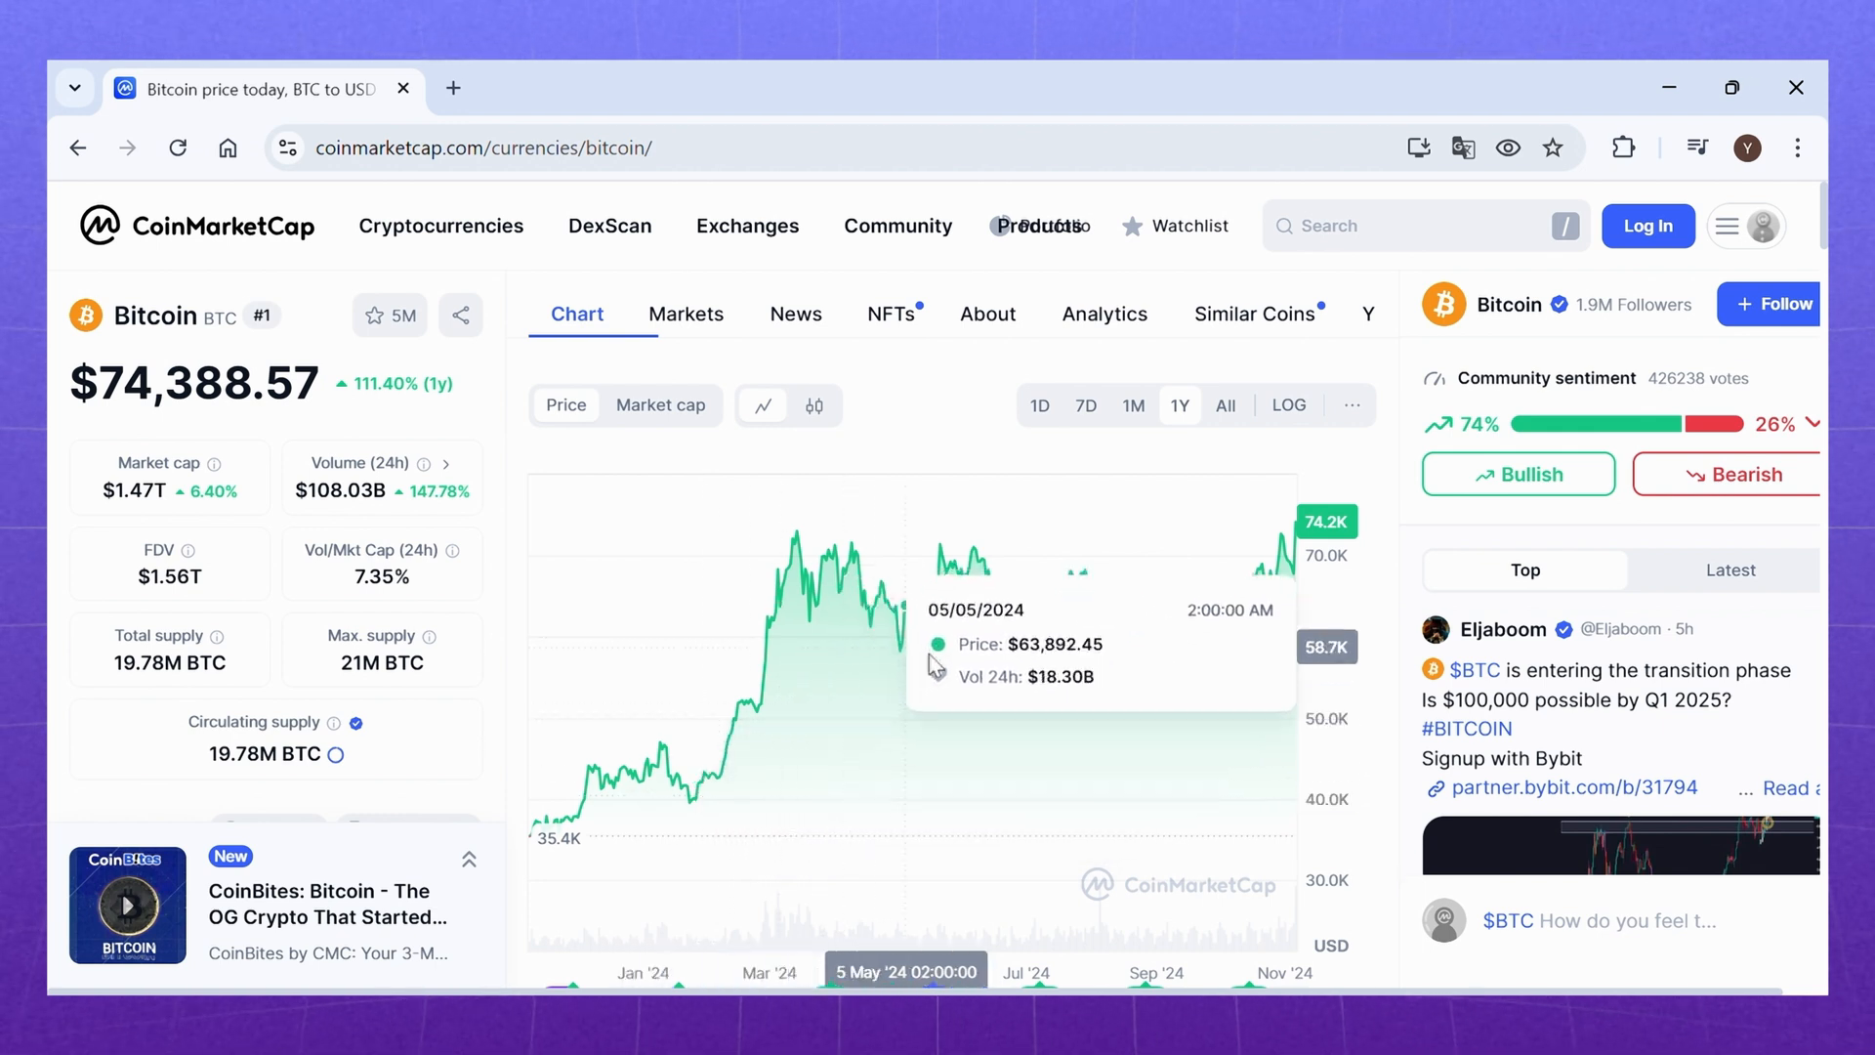
{"action": "mouse_move", "coordinate": [1278, 594]}
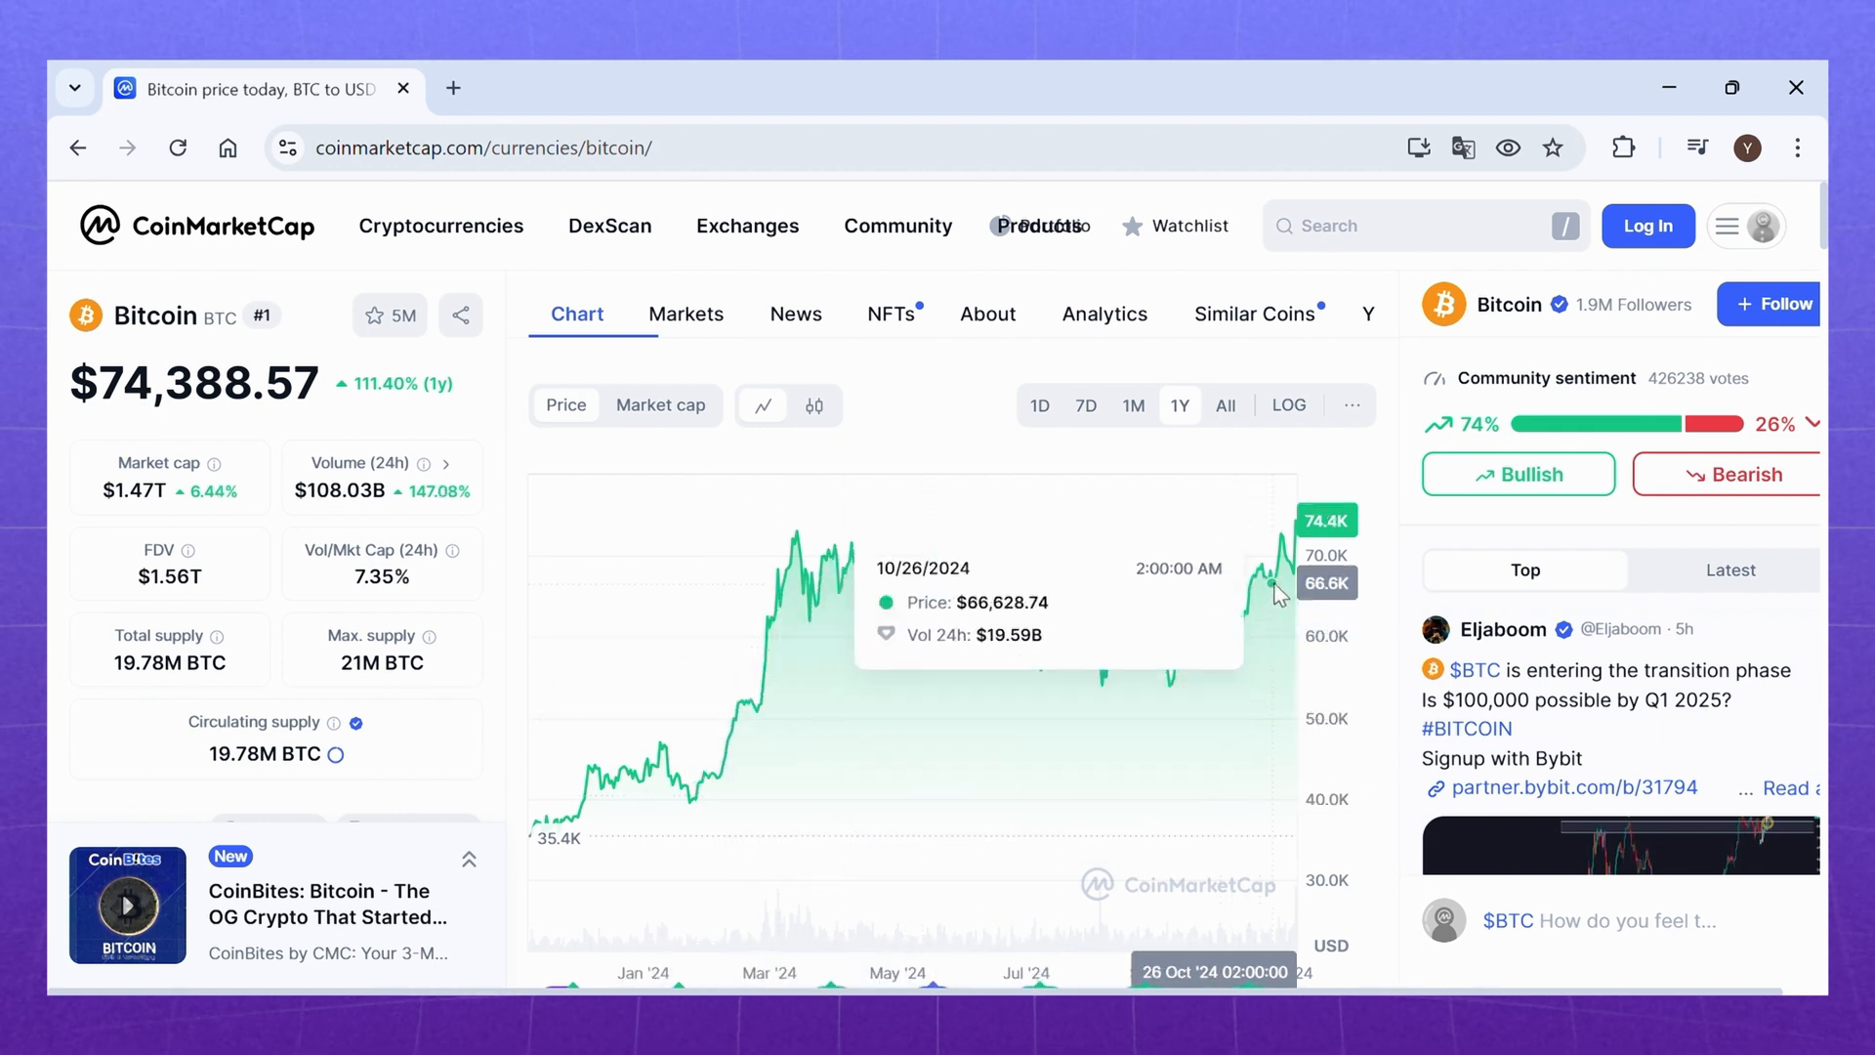
{"action": "left_click", "coordinate": [1225, 406]}
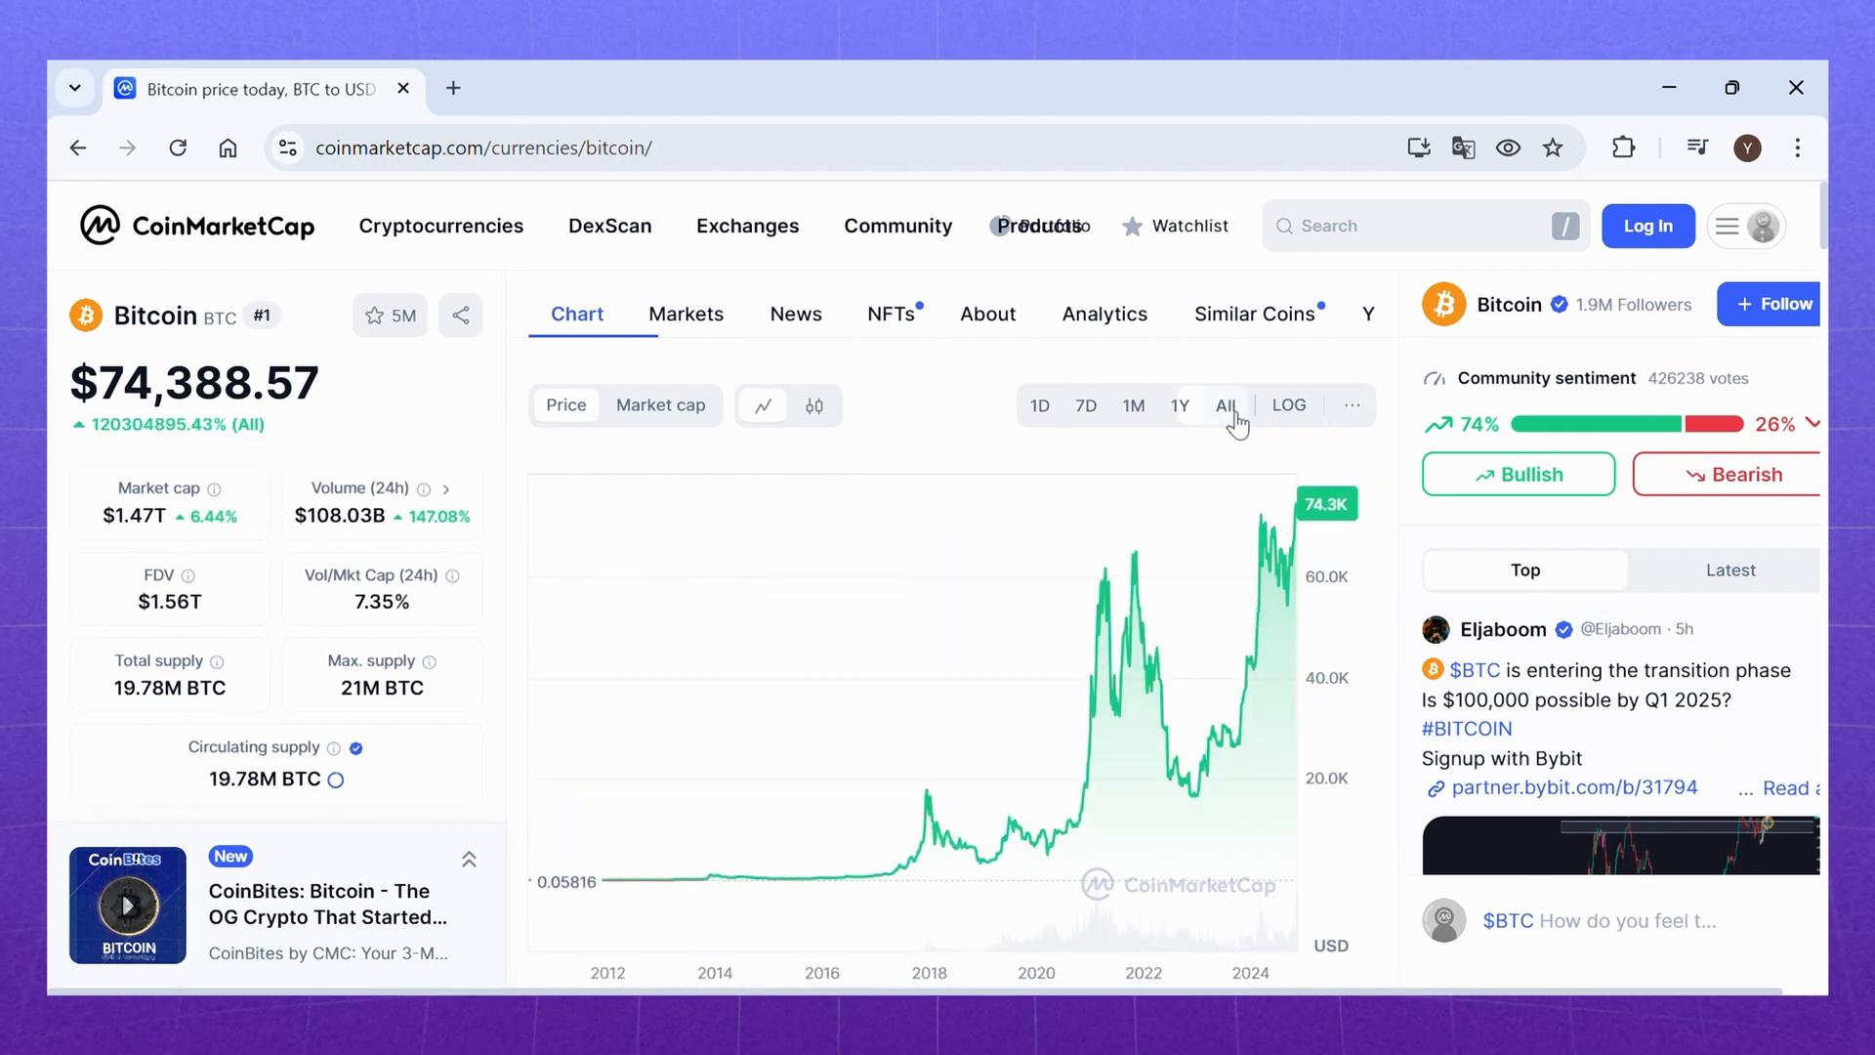
{"action": "mouse_move", "coordinate": [1200, 598]}
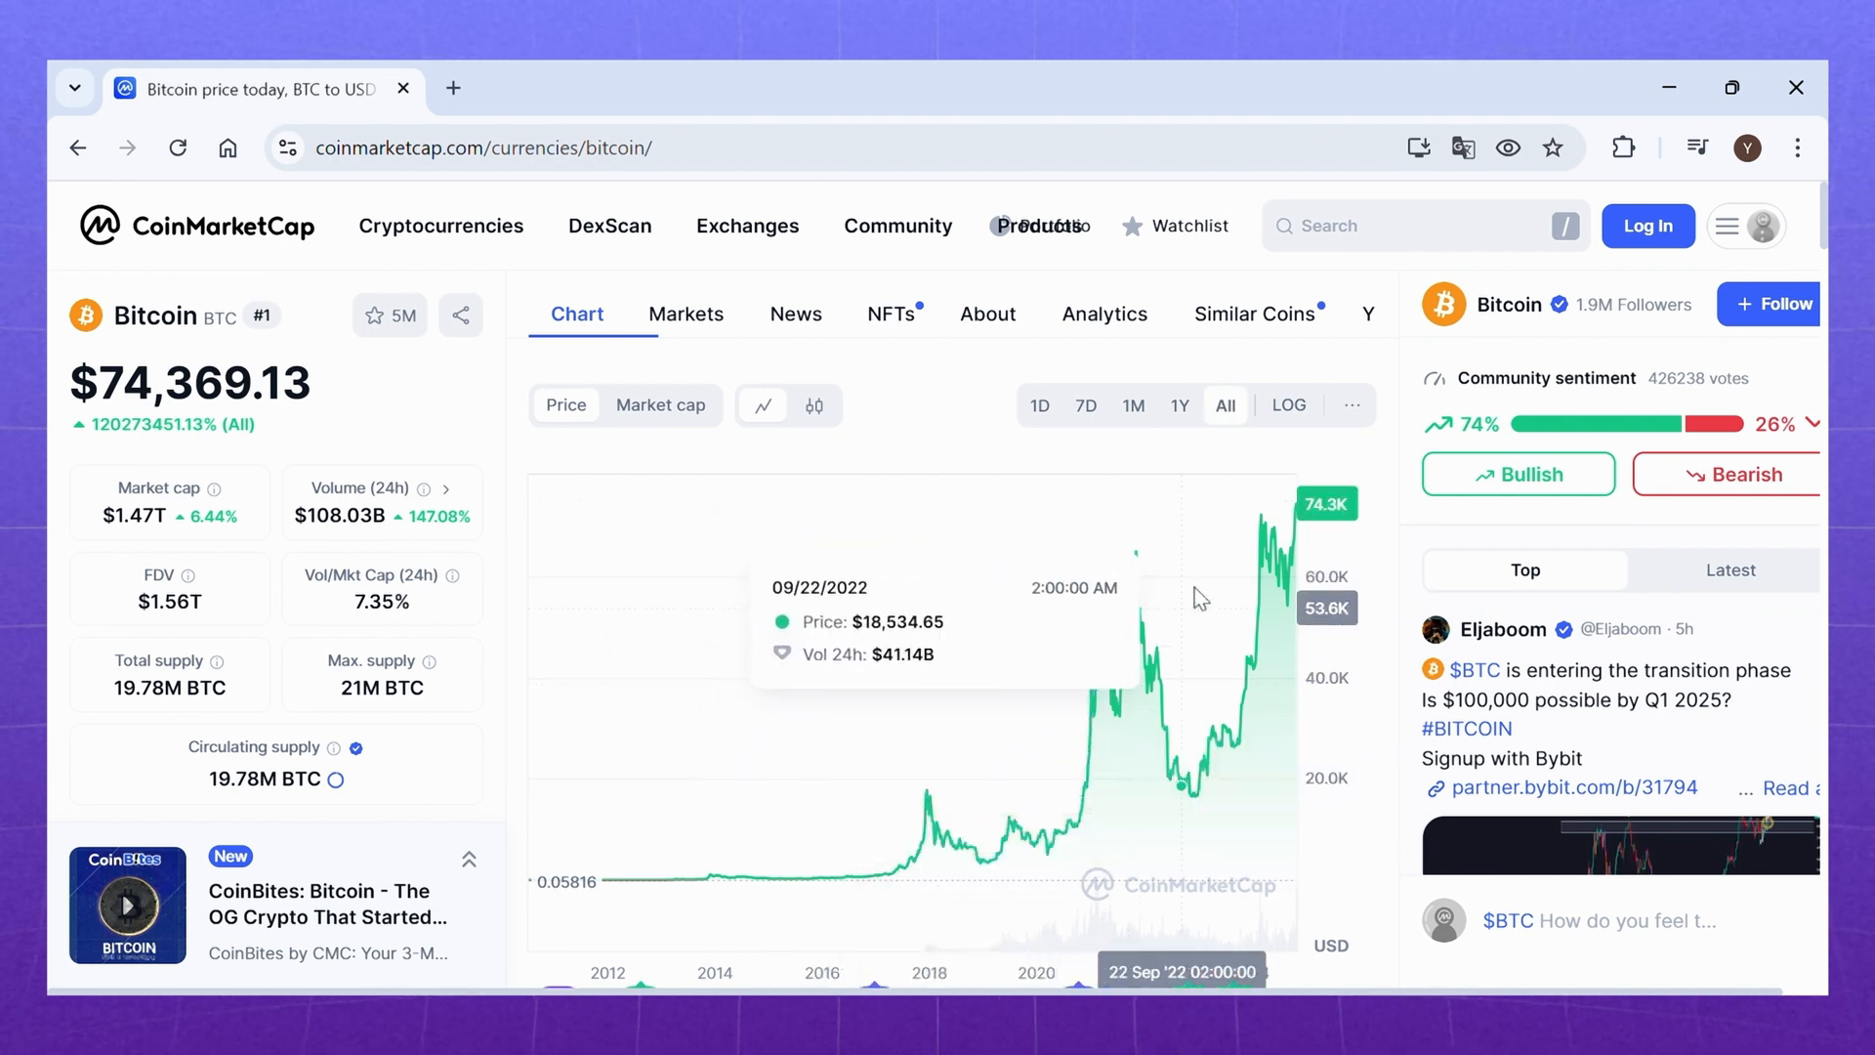